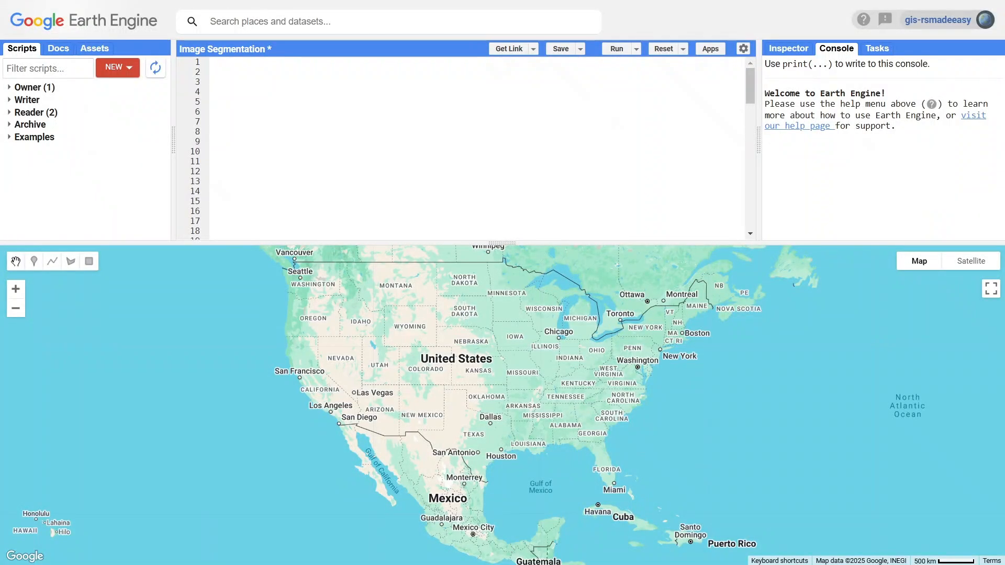
# - Comment the AOI and define aoi as a rectangle from -122.6, 37.5 to -122.3, 37.8
pyautogui.write('// Define')
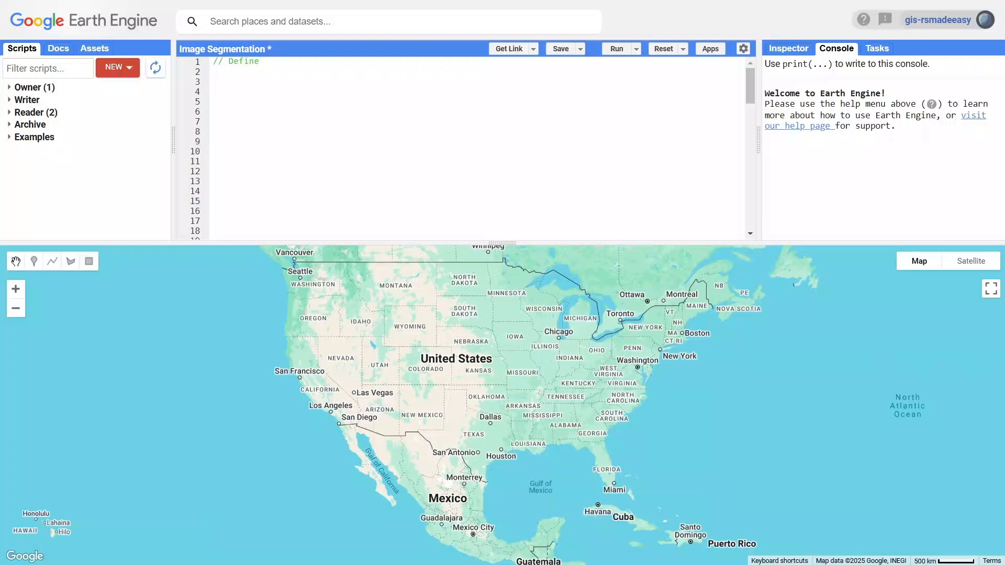
pyautogui.write('the area of int')
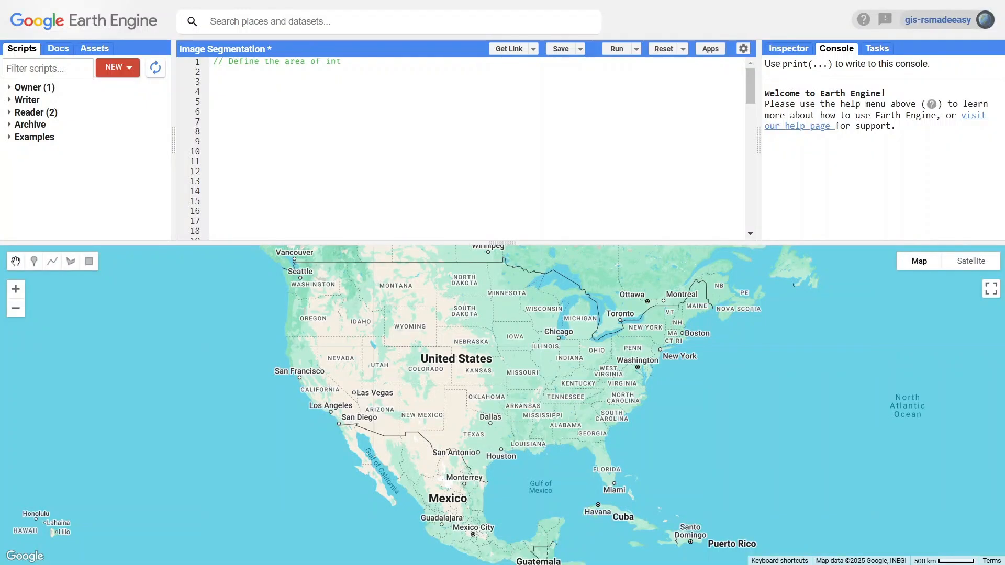
pyautogui.write('erest (AOI)')
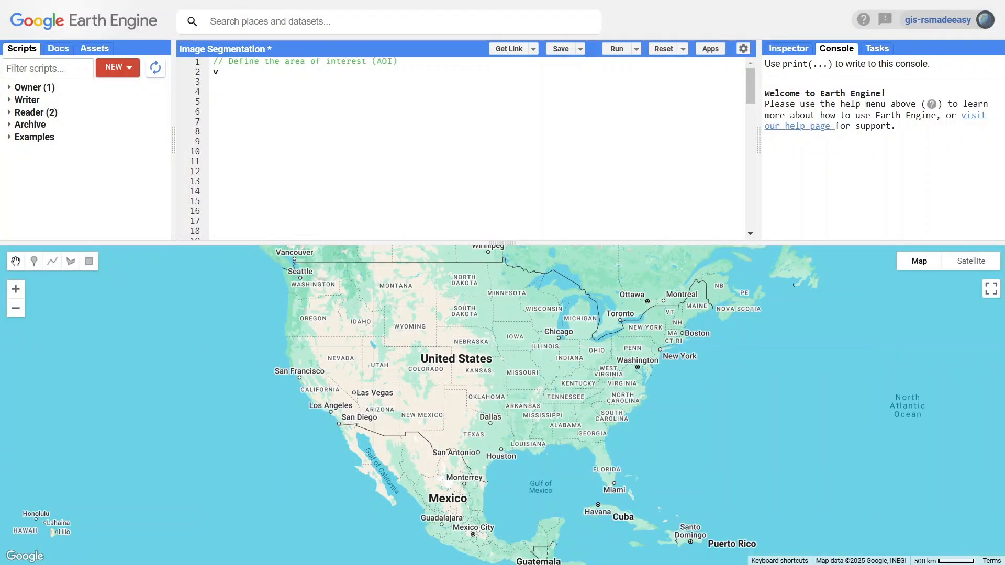
pyautogui.write('var aoi = ee.Geometry.Rectangle')
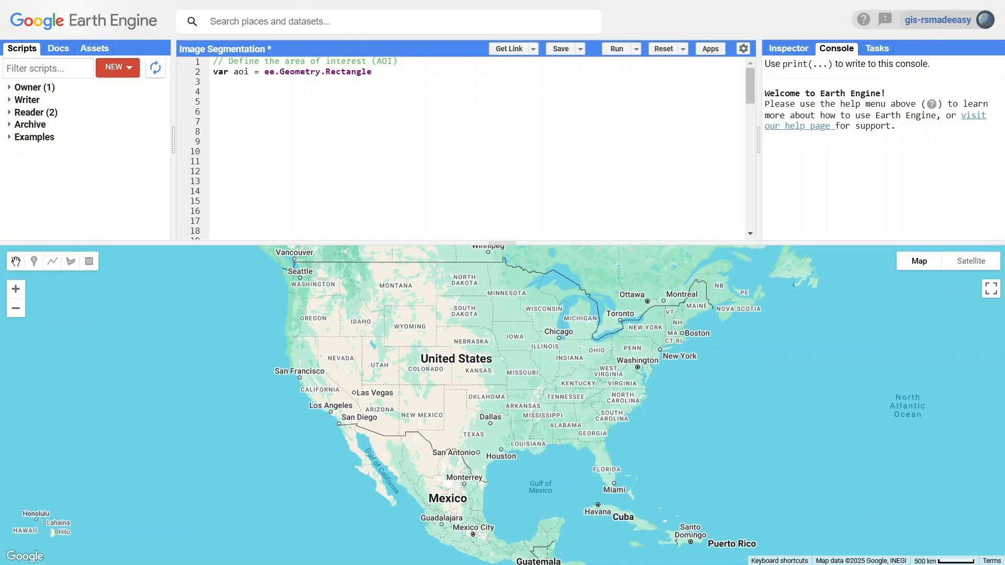
pyautogui.write('([ -122.6, 37.5, -122.3, 37.8]);')
pyautogui.write('// Load Sentinel-2 Surface Reflectance Harmonized data')
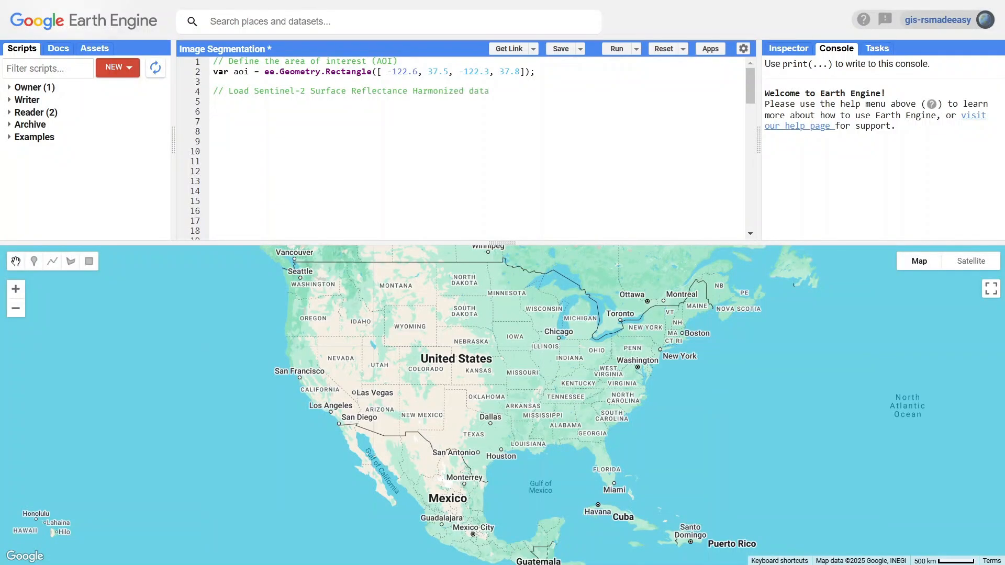
# - Finish the Sentinel-2 comment and load the 'COPERNICUS/S2_SR_HARMONIZED' collection into var image
pyautogui.write('(S2_SR_HARMONIZE')
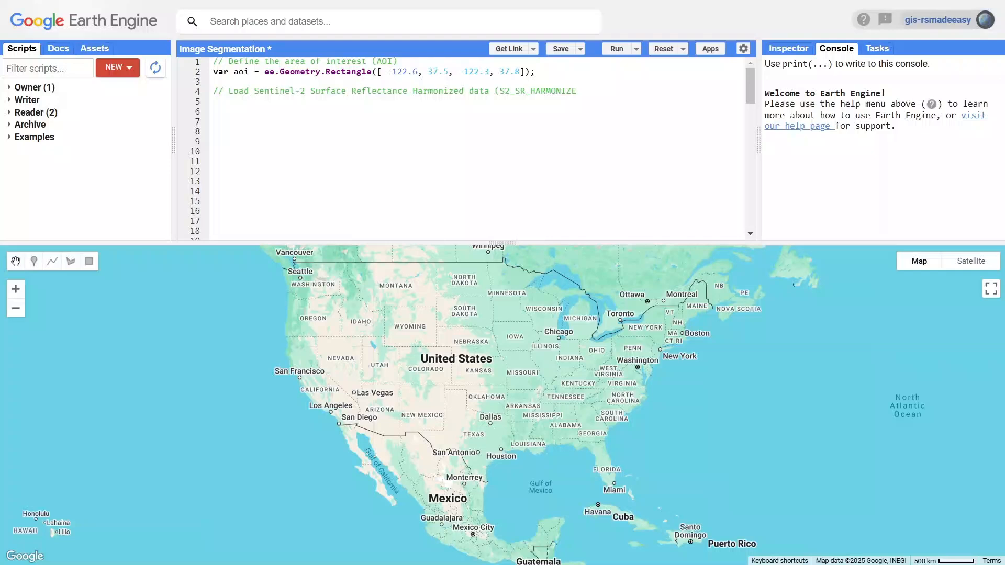
pyautogui.write('D)')
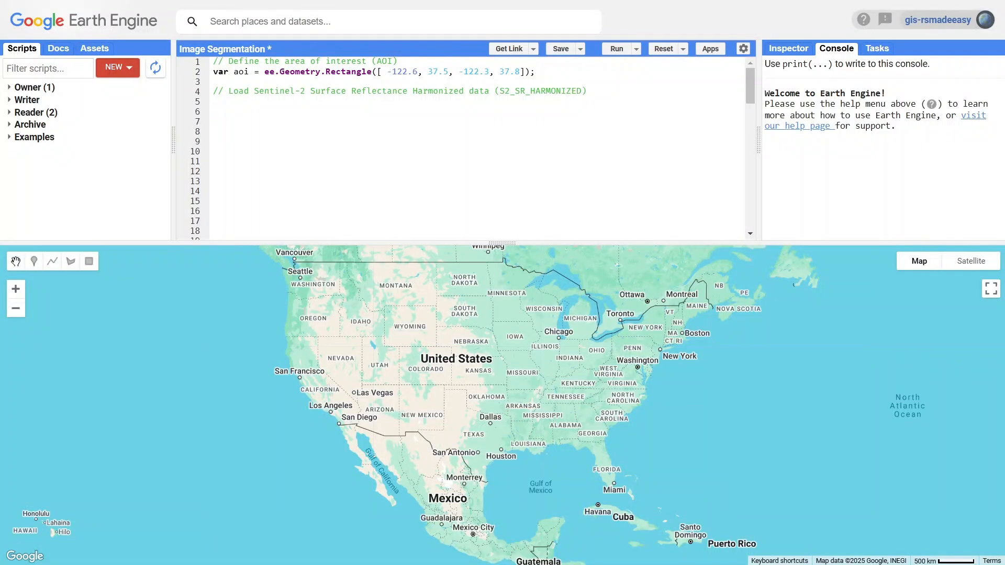
pyautogui.write('var image')
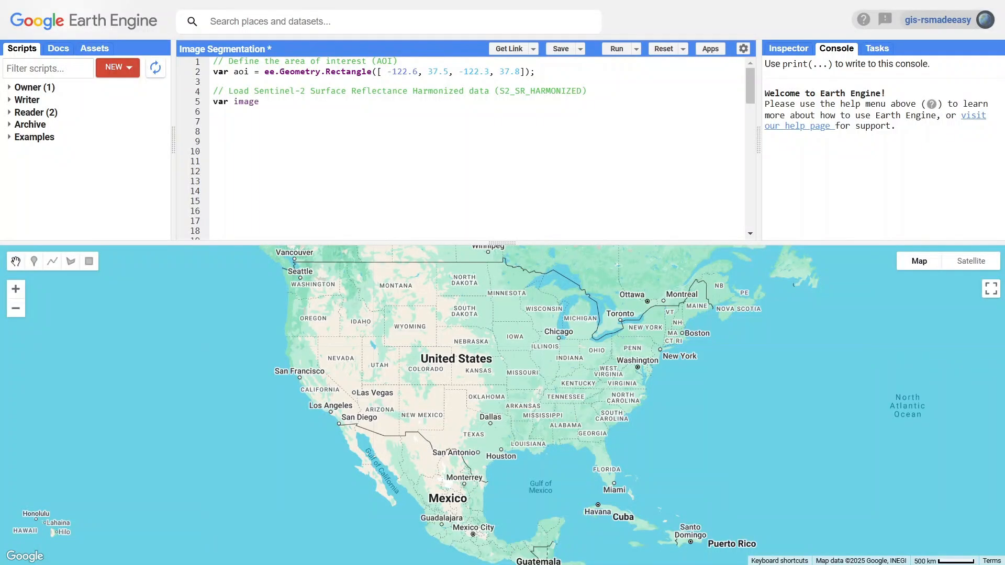
pyautogui.write('= ee.ImageCollec')
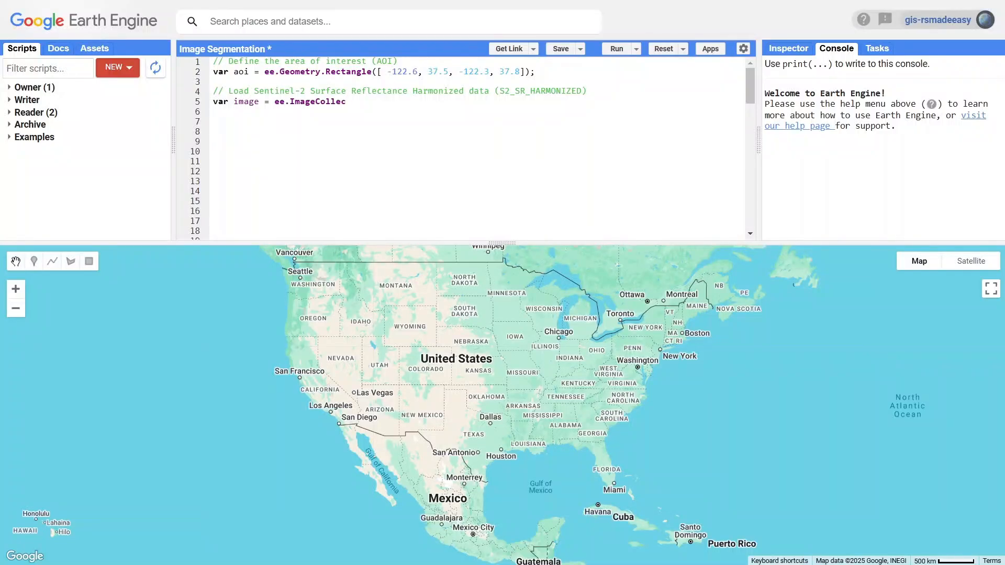
pyautogui.write("tion('COPERNICUS/")
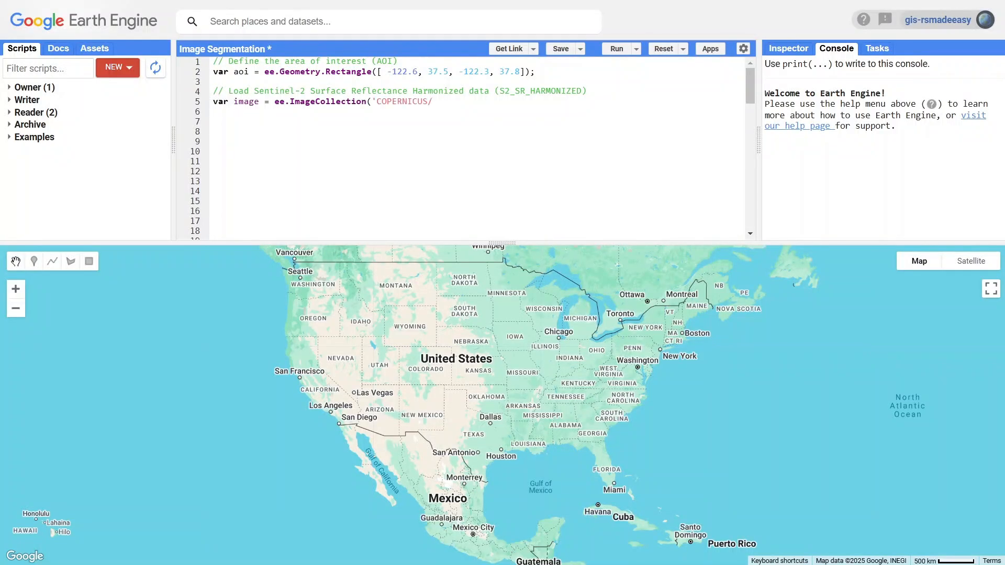
pyautogui.write('S2_SR_HARMONIZE')
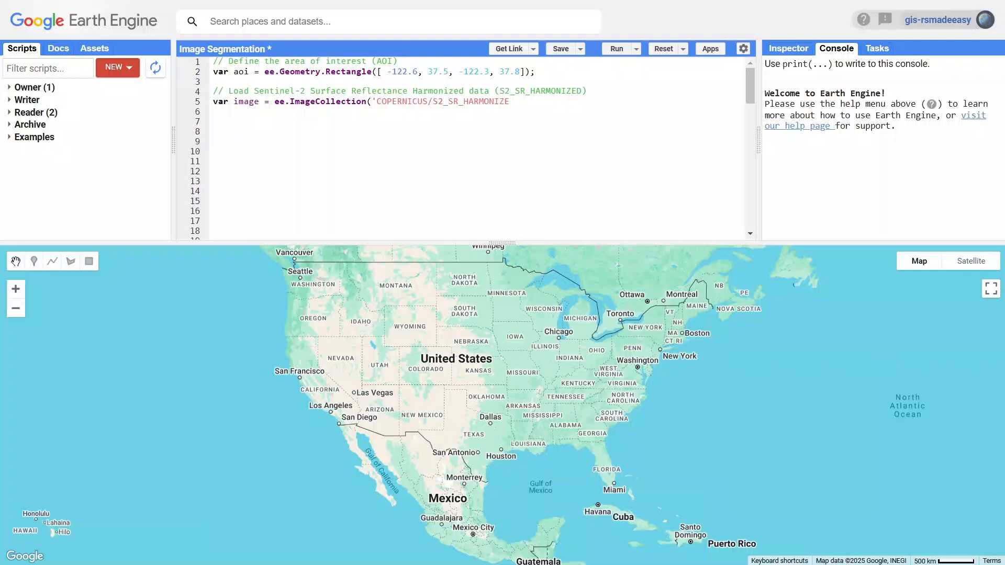
pyautogui.write("')")
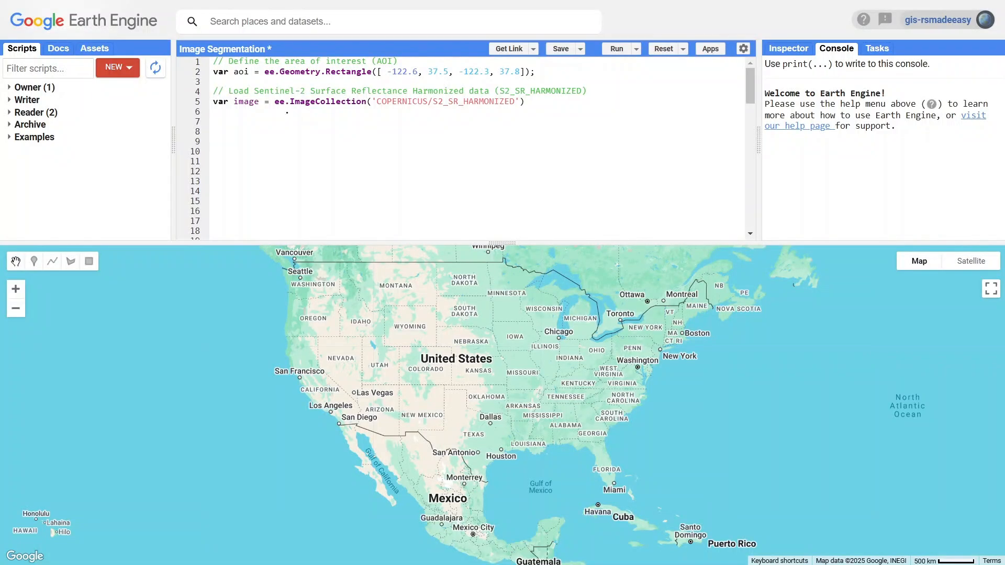
# - Filter the collection to aoi and 2020, take the median, and clip it to aoi
pyautogui.write('.filterBounds(aoi')
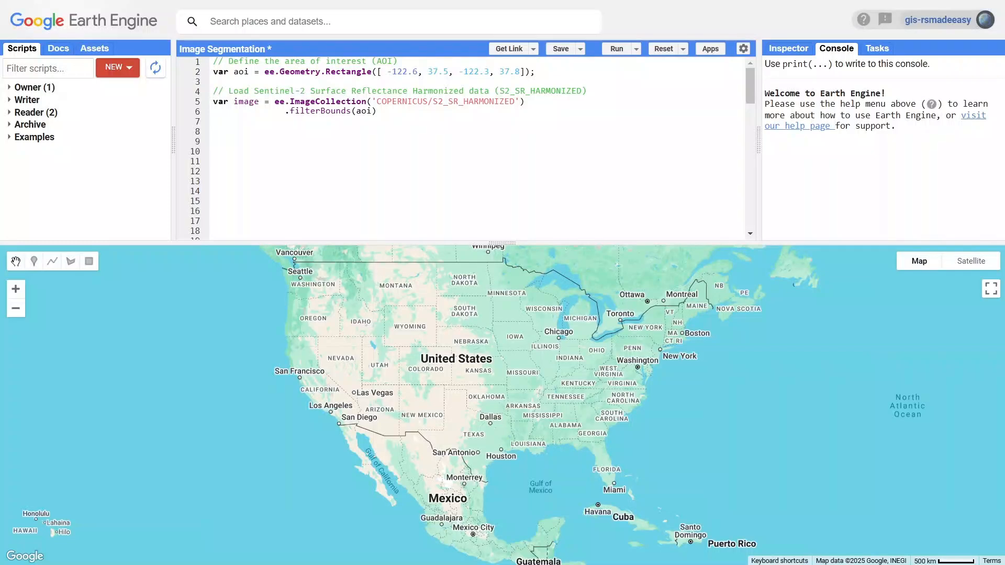
pyautogui.write(".filterDate('2020-01-01', '2020-12-31")
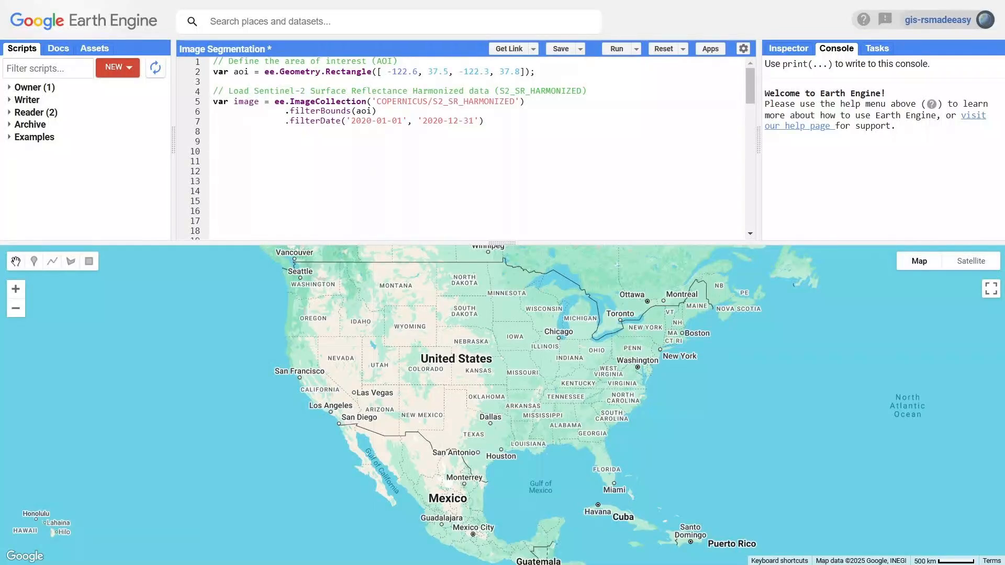
pyautogui.write('.median()  //')
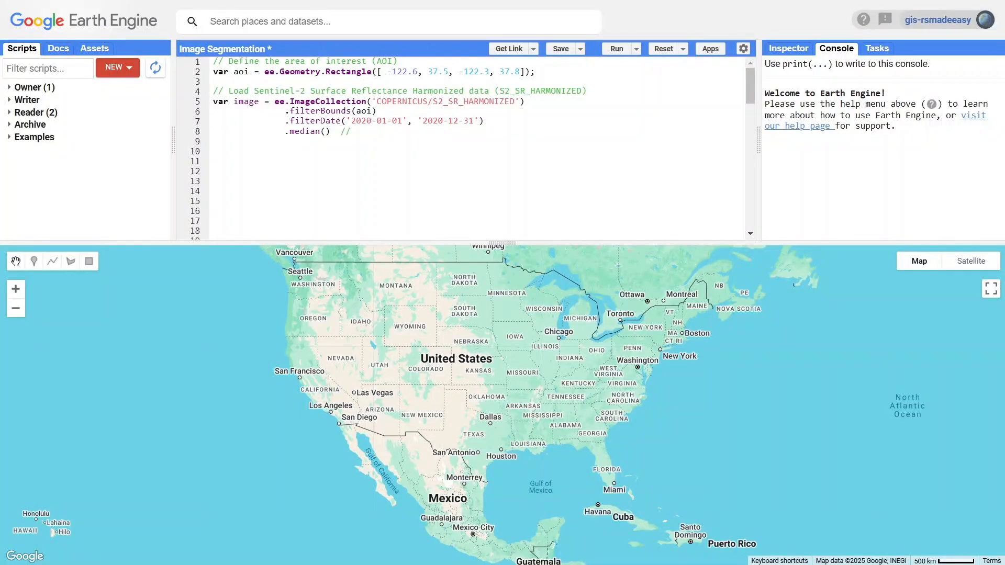
pyautogui.write('Combine the images by taking the median')
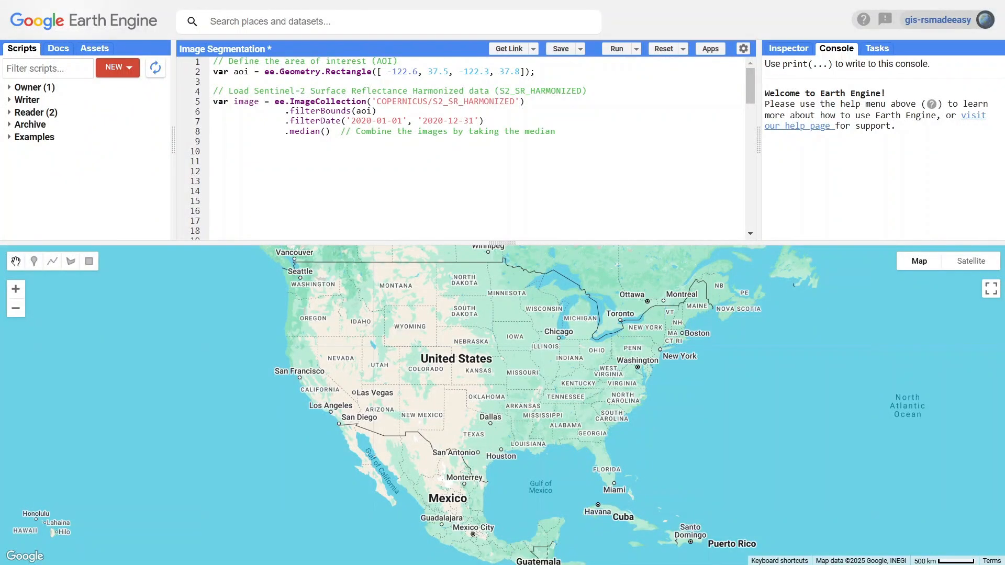
pyautogui.write('.clip(aoi);')
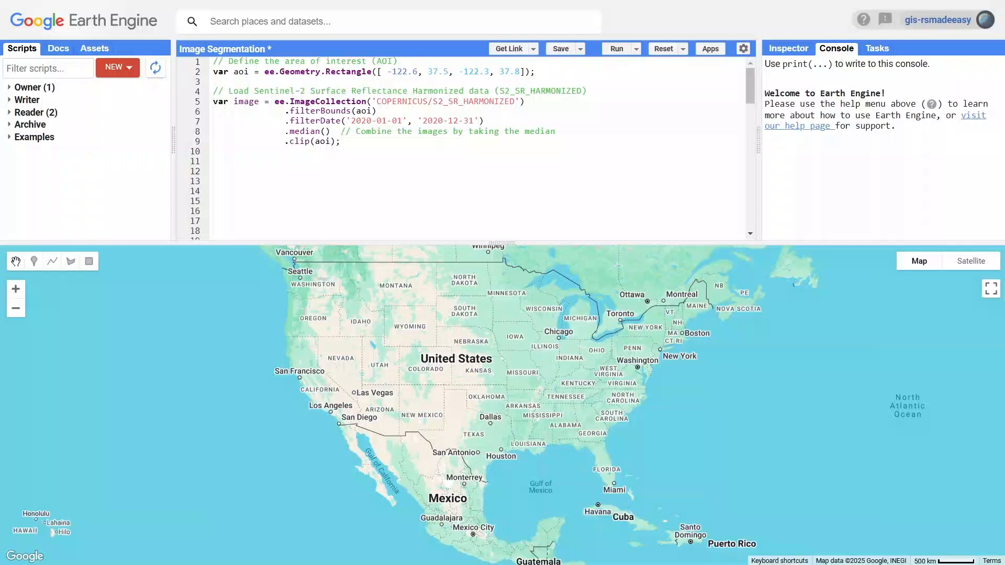
# - Add the image as a B4/B3/B2 layer named 'image', stretched min 0 to max 3000
pyautogui.write('Map.addLayer')
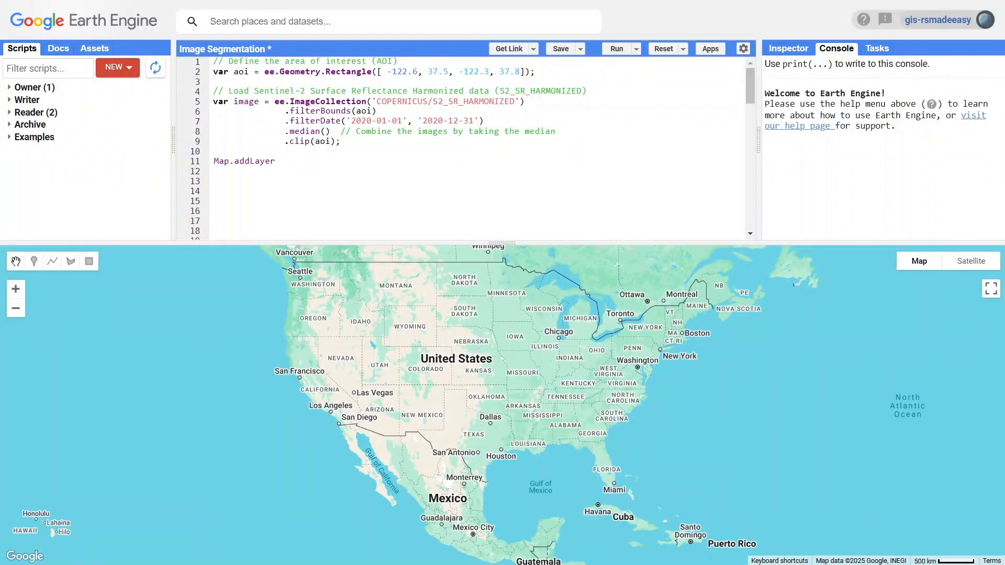
pyautogui.write("(image, {bands:['B4', 'B3', 'B2'")
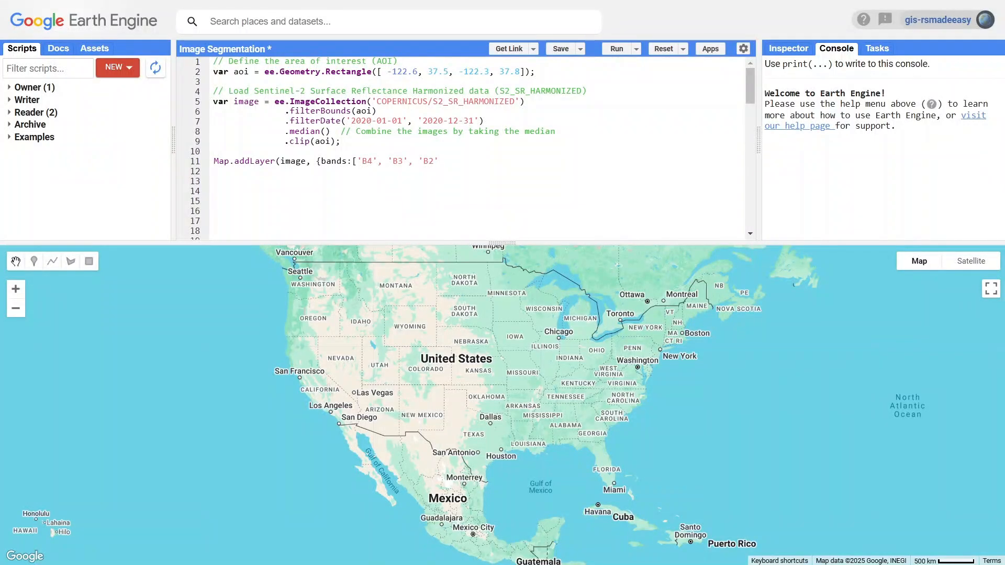
pyautogui.write(", min:0, max:3000}, 'image');")
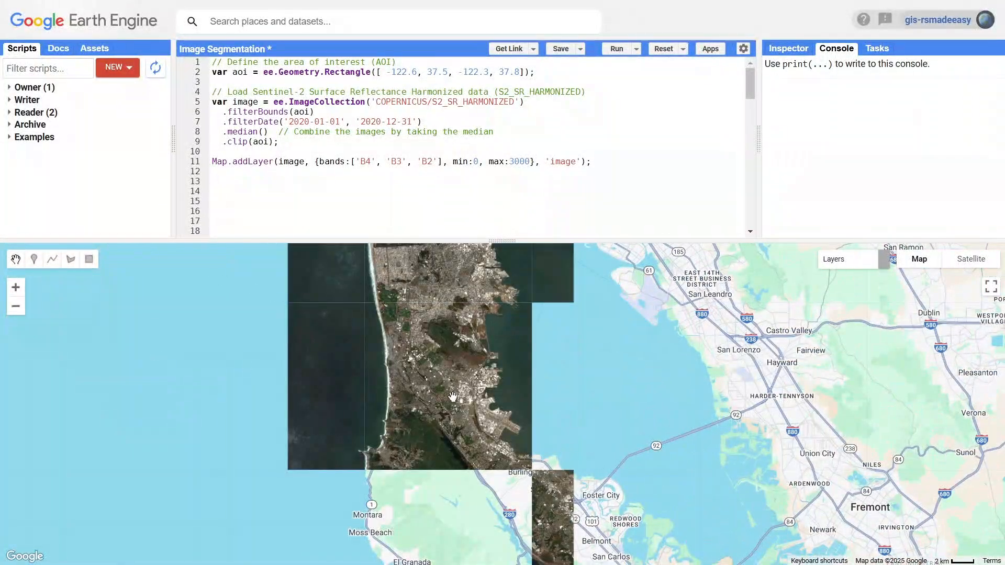
# - Define bands as ['B2','B3','B4','B8'], with comments describing Blue, Green, Red and NIR
pyautogui.click(615, 48)
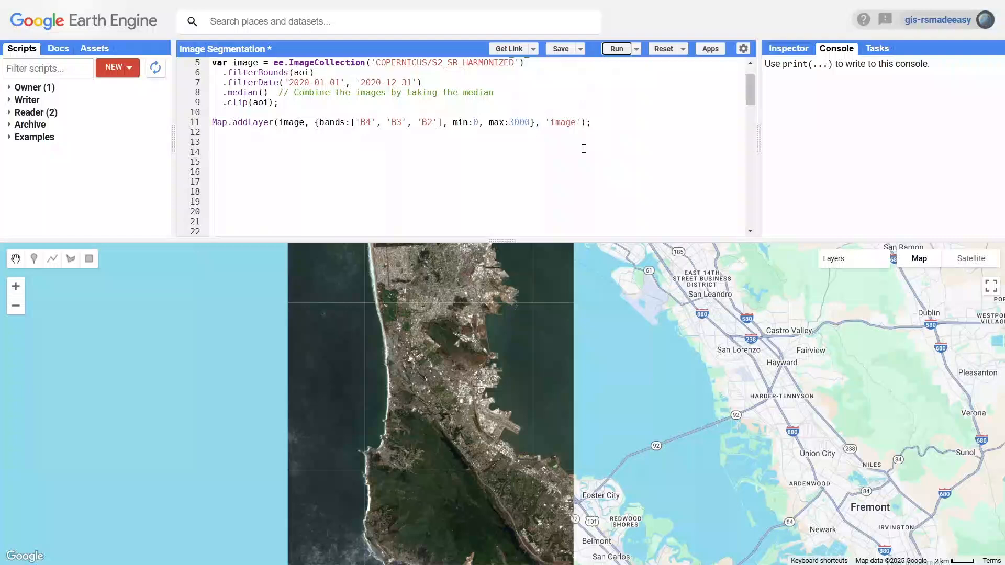
pyautogui.scroll(-3)
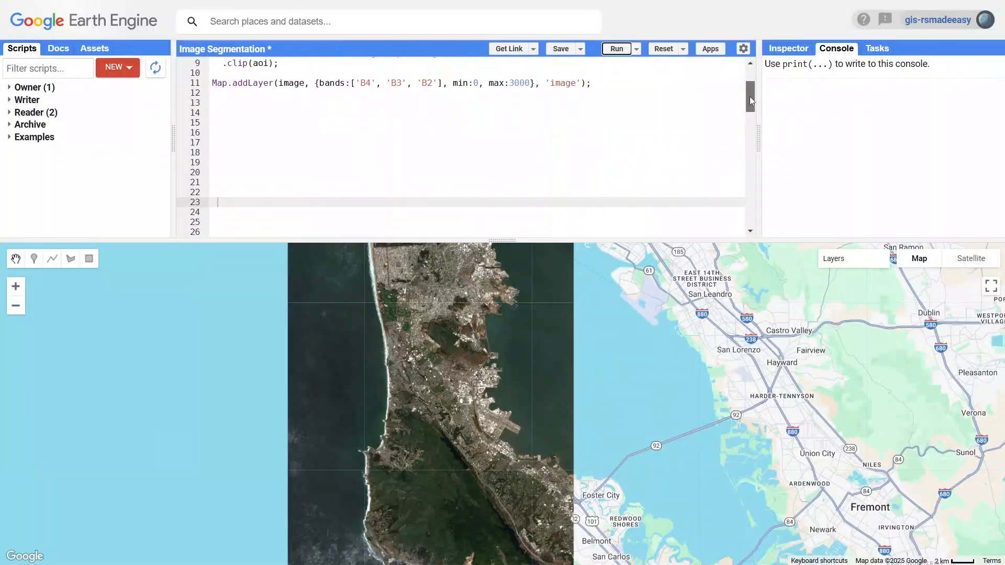
pyautogui.scroll(-3)
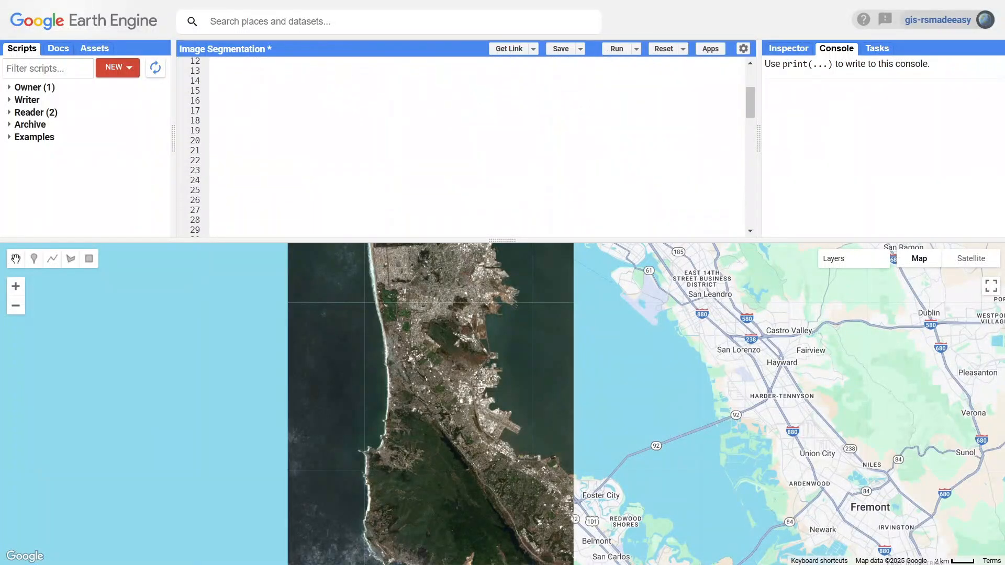
pyautogui.write('// Select the bands for clustering (RGB and NIR')
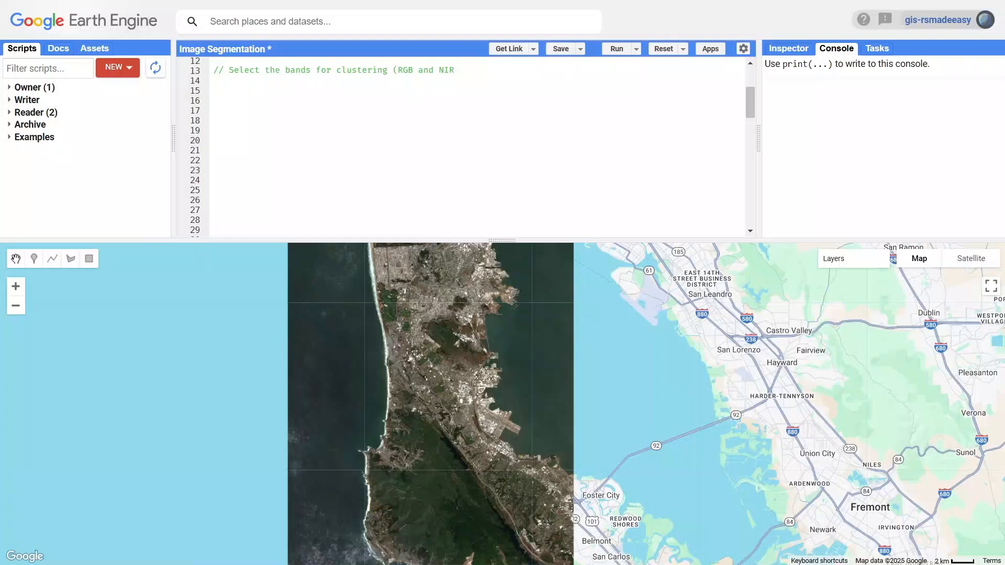
pyautogui.write('bands are often used)')
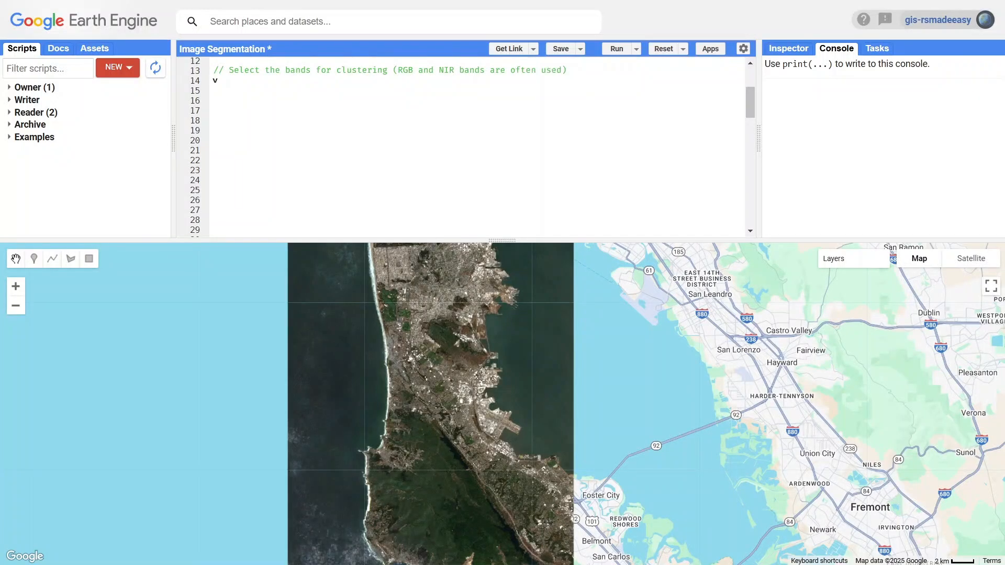
pyautogui.write("var bands = ['B2")
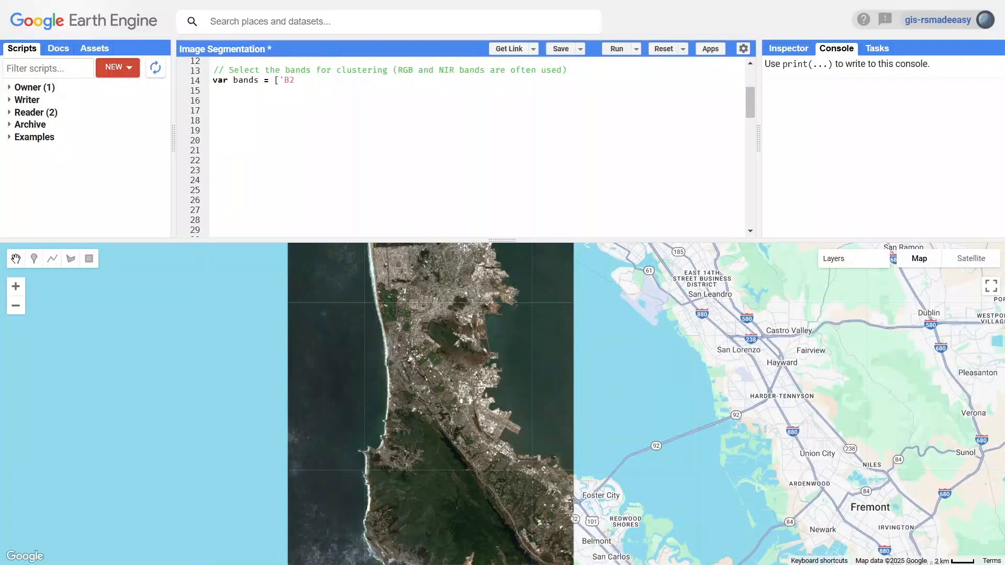
pyautogui.write("', 'B3', 'B4', 'B8'];  // B2")
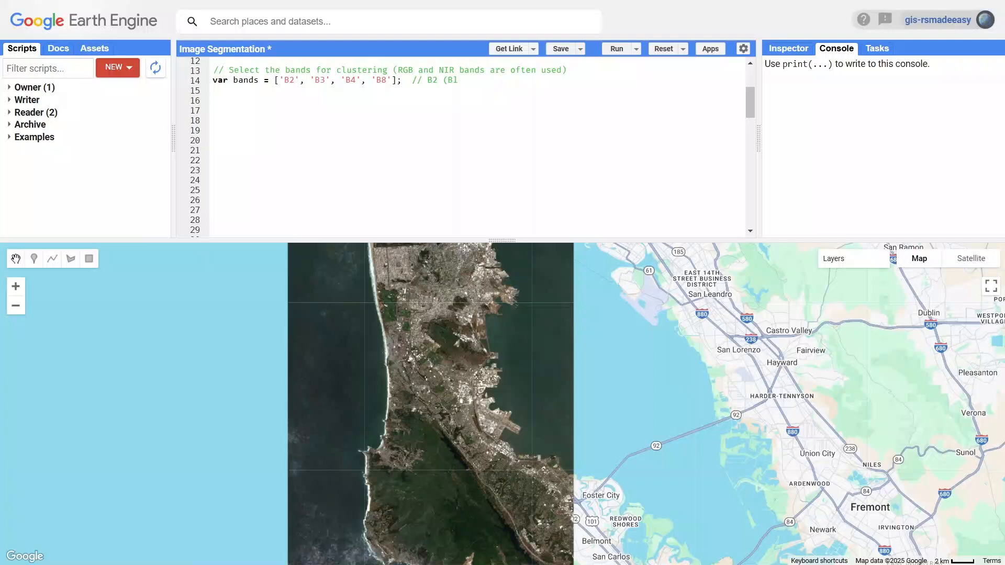
pyautogui.write('(Blue), B3 (Green), B4 (Red), B8 (N')
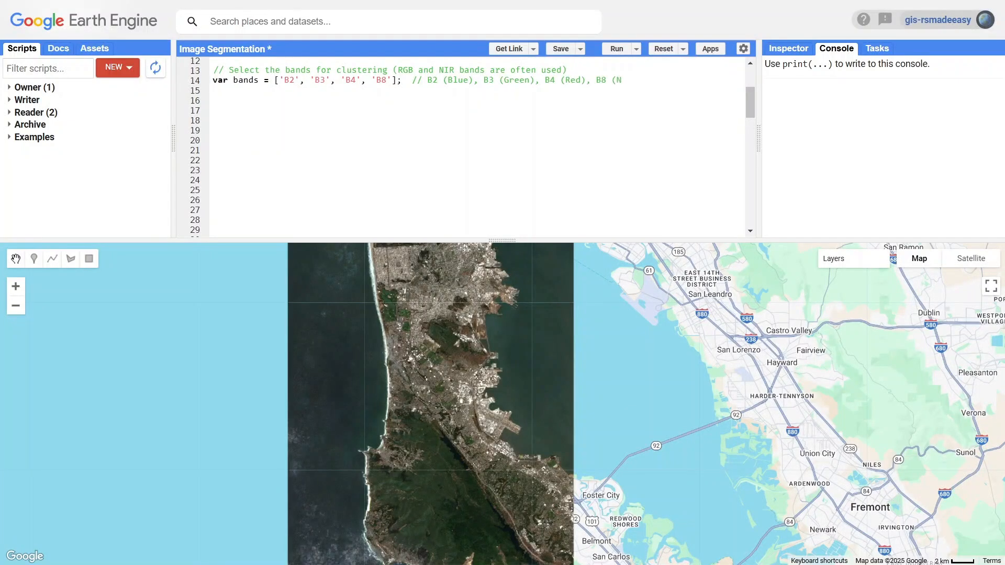
pyautogui.write('IR)')
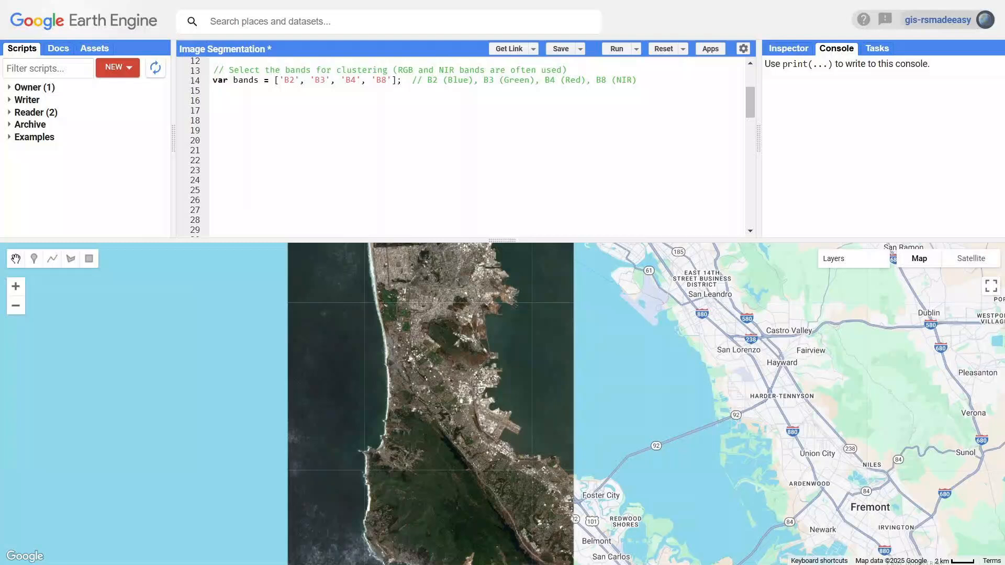
pyautogui.write('//')
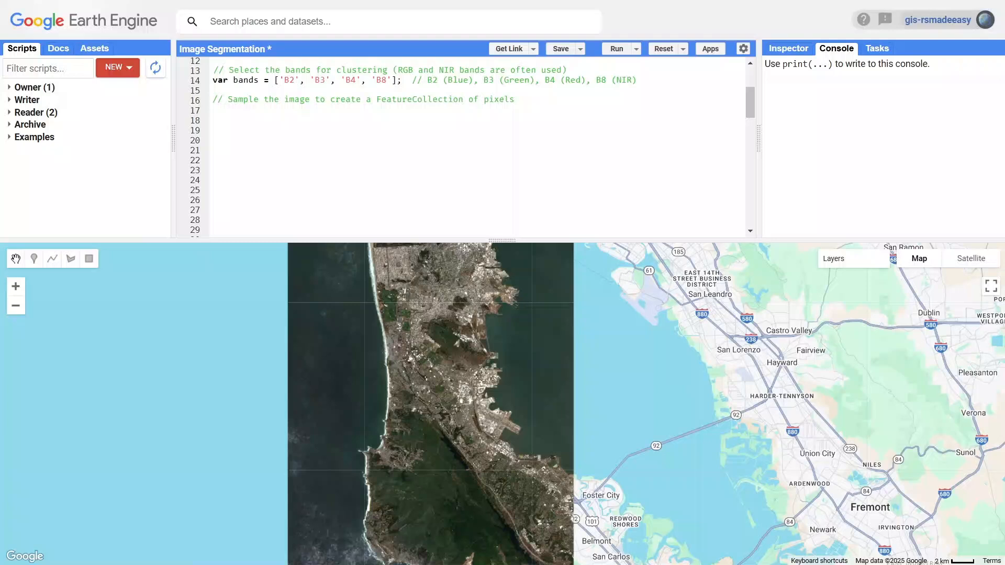
# - Define var sample from image.select(bands), sampling 5000 pixels over aoi at scale 30
pyautogui.write('var sample =')
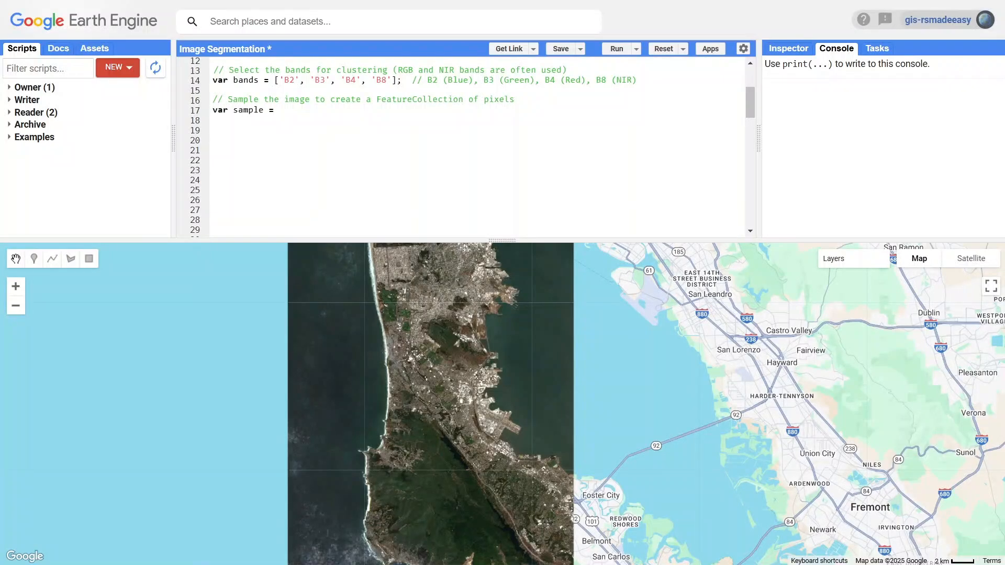
pyautogui.write('image.select(bands).sample({')
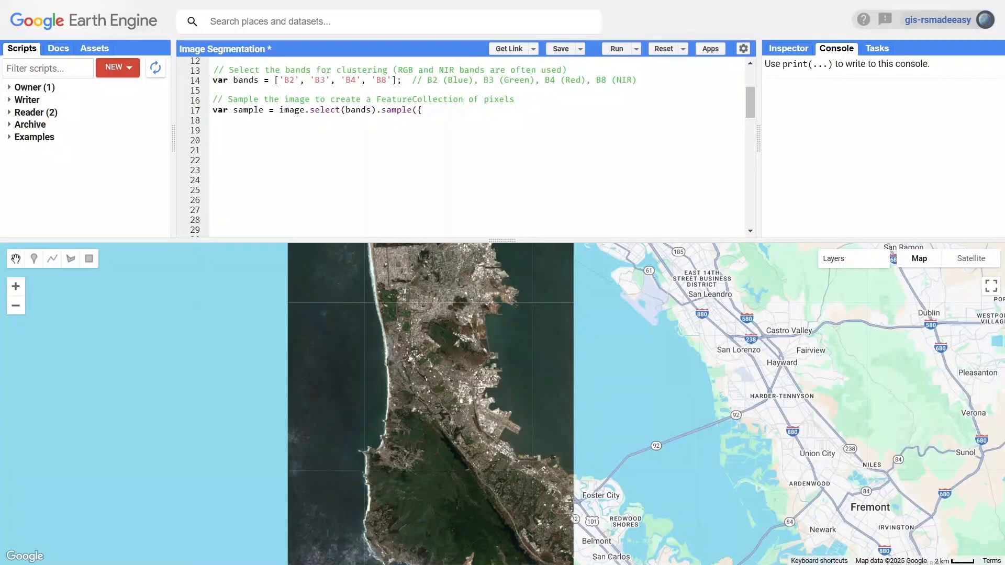
pyautogui.write('r')
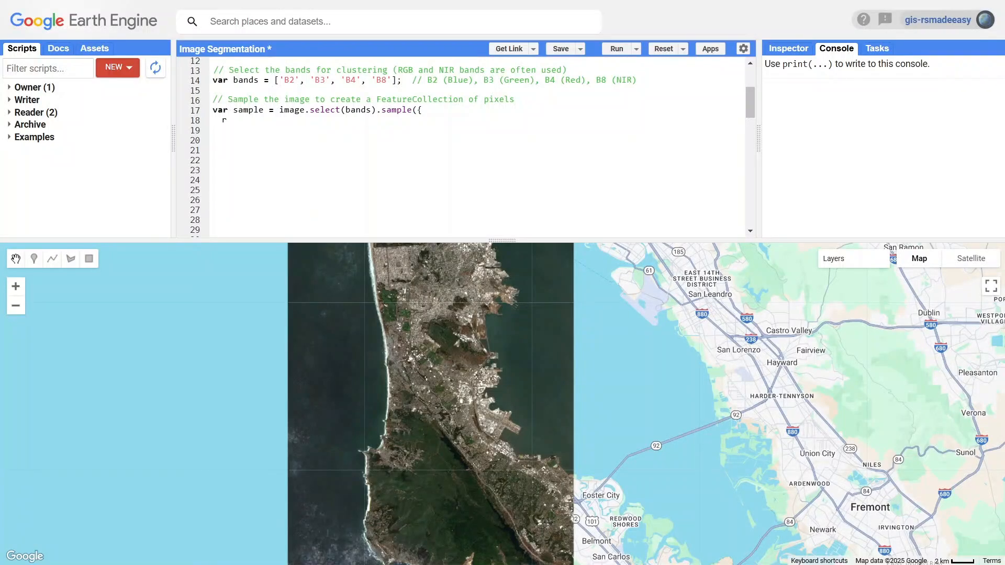
pyautogui.write('region: aoi,')
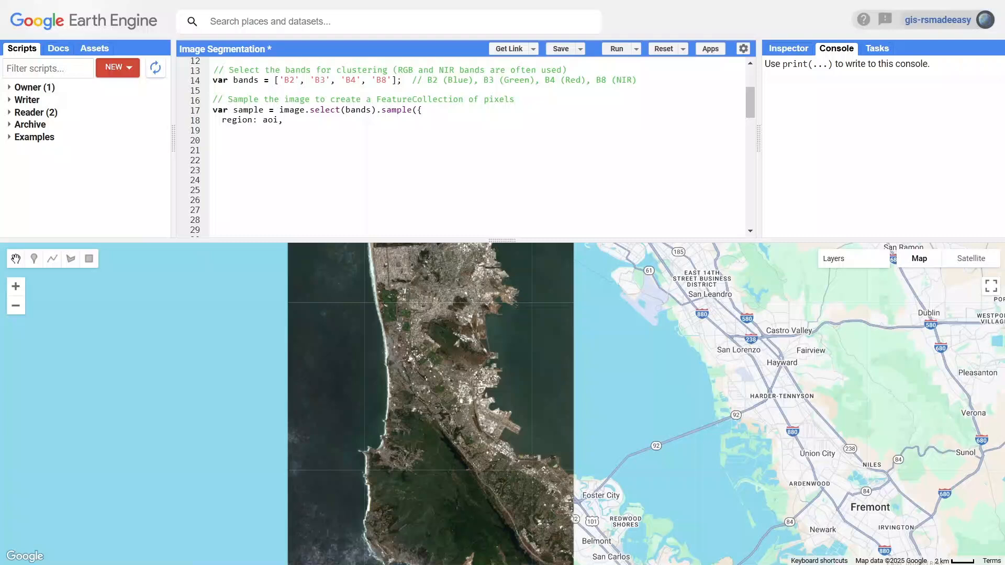
pyautogui.write('scale: 30,')
pyautogui.write('numPixels: 5000  // Sample 5000 pixels')
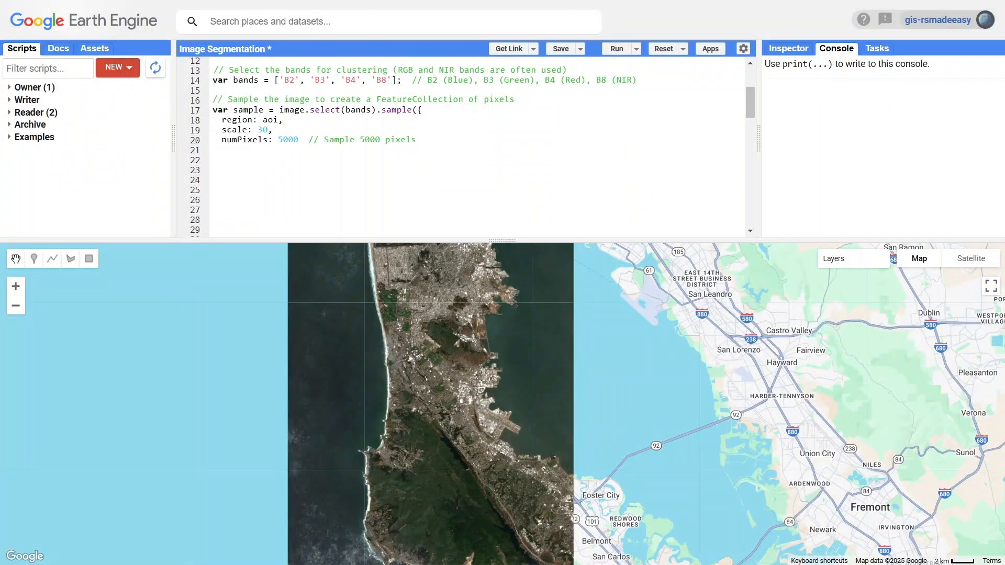
pyautogui.write('for clustering')
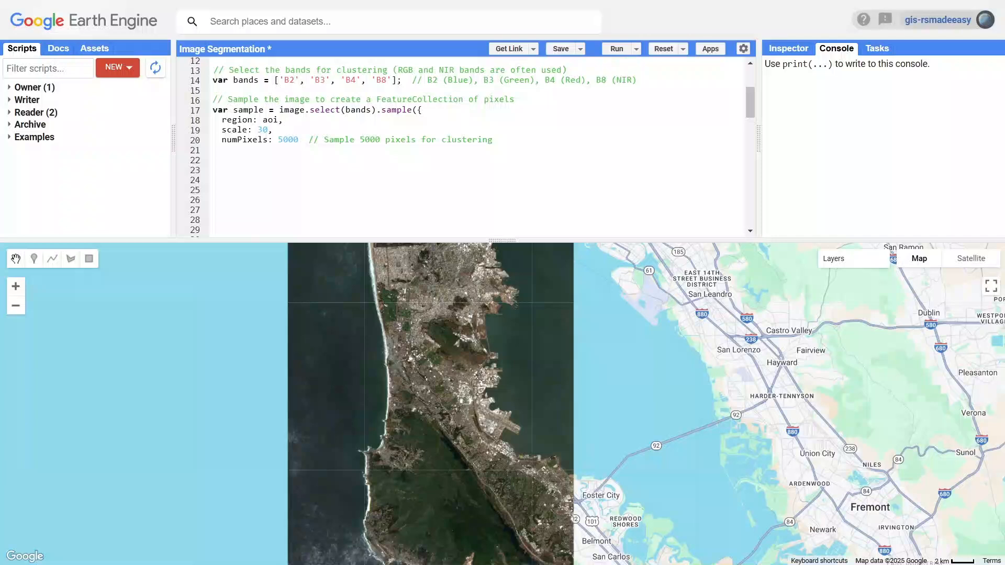
pyautogui.write('});')
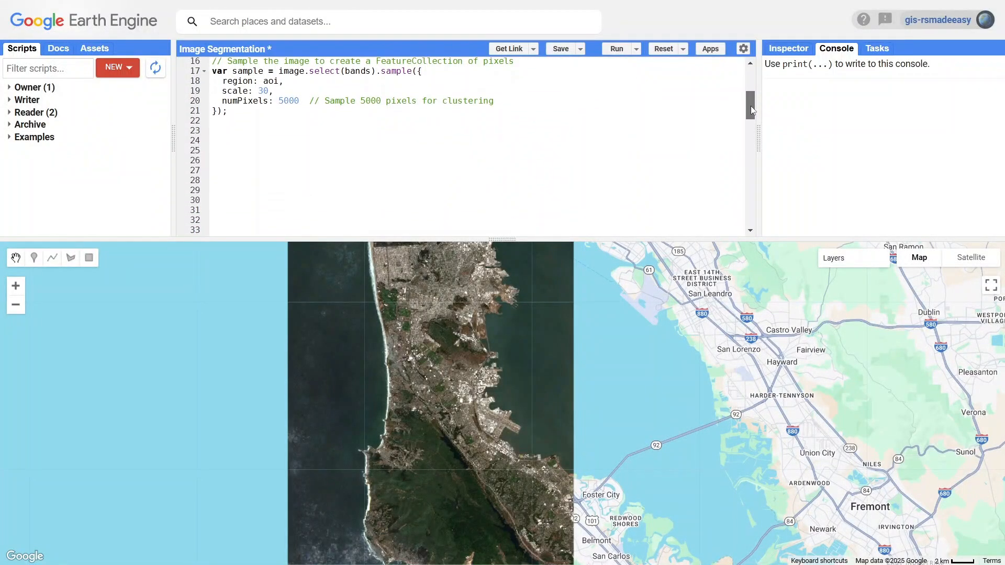
# - Add a K-means clusterer comment and set nClusters = 5
pyautogui.scroll(-3)
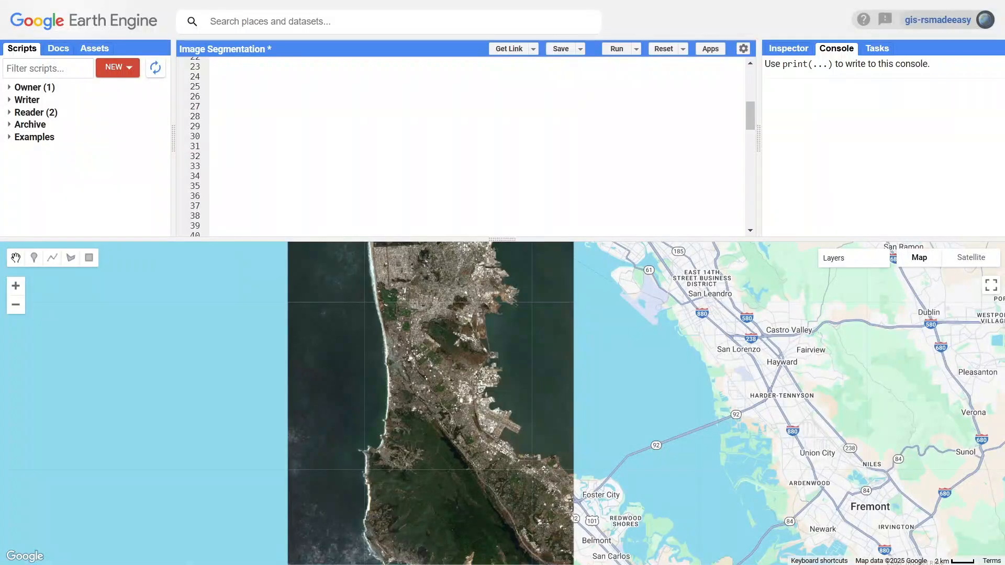
pyautogui.write('// Create')
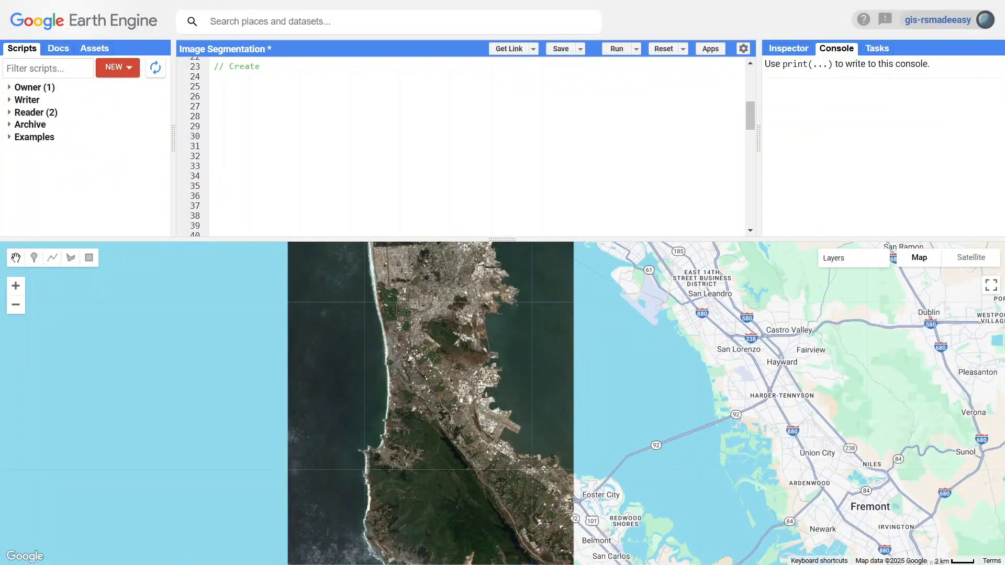
pyautogui.write('a Clusterer usin')
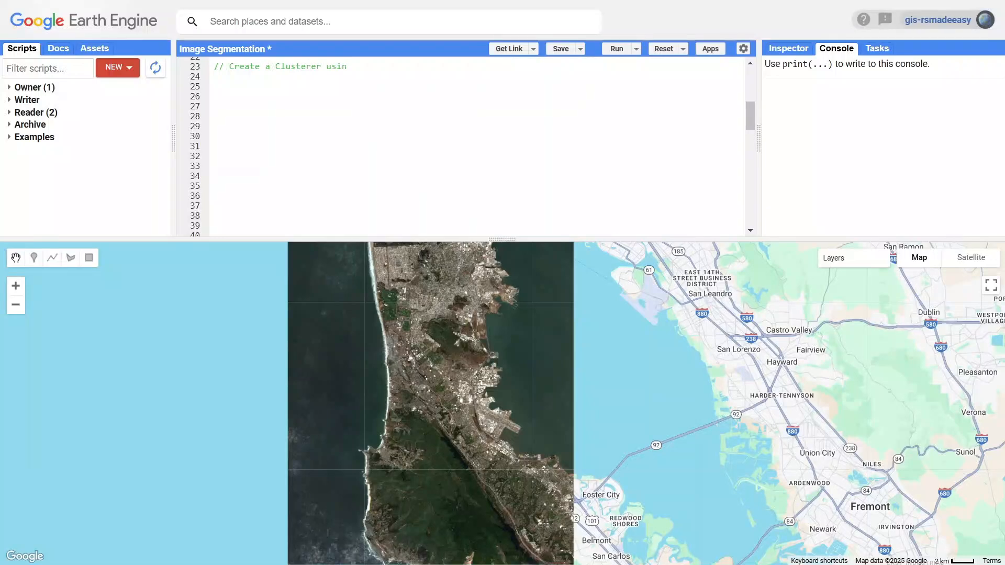
pyautogui.write('g K-means with t')
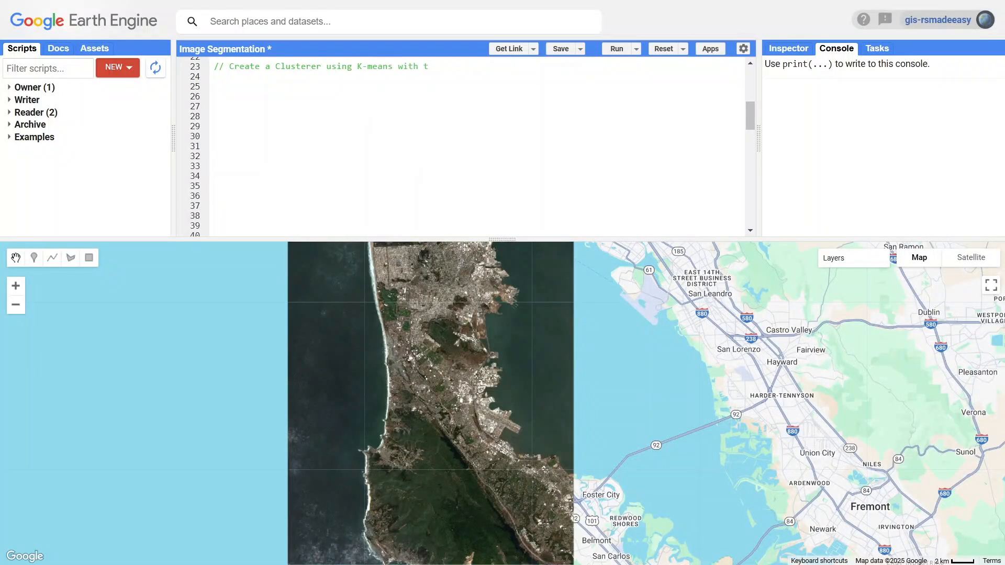
pyautogui.write('he specified num')
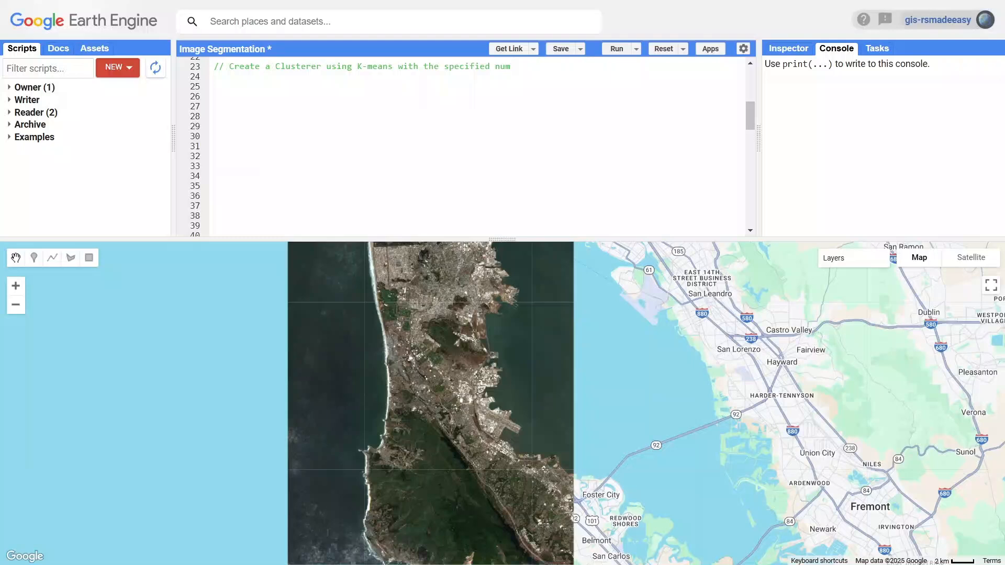
pyautogui.write('ber of clusters')
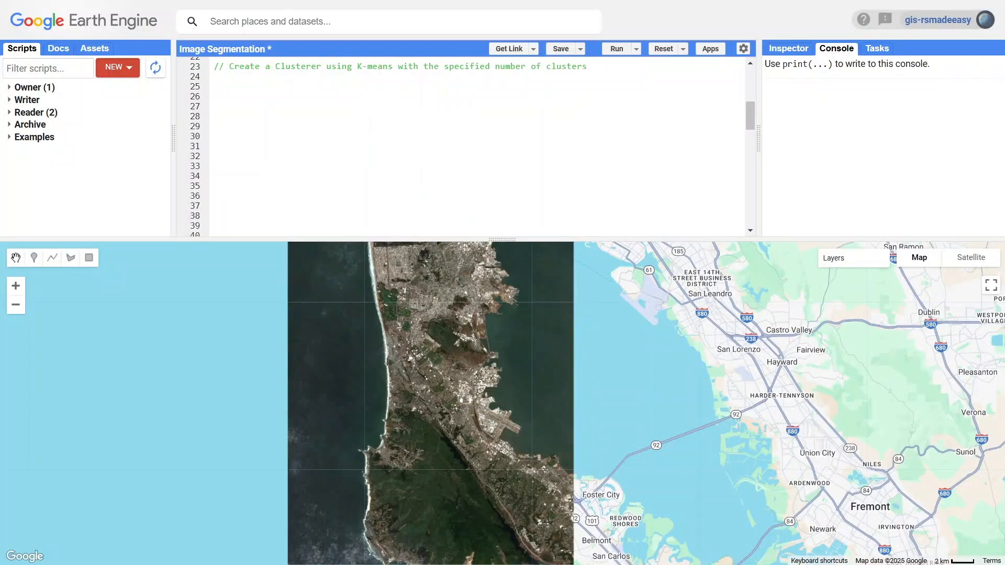
pyautogui.write('var')
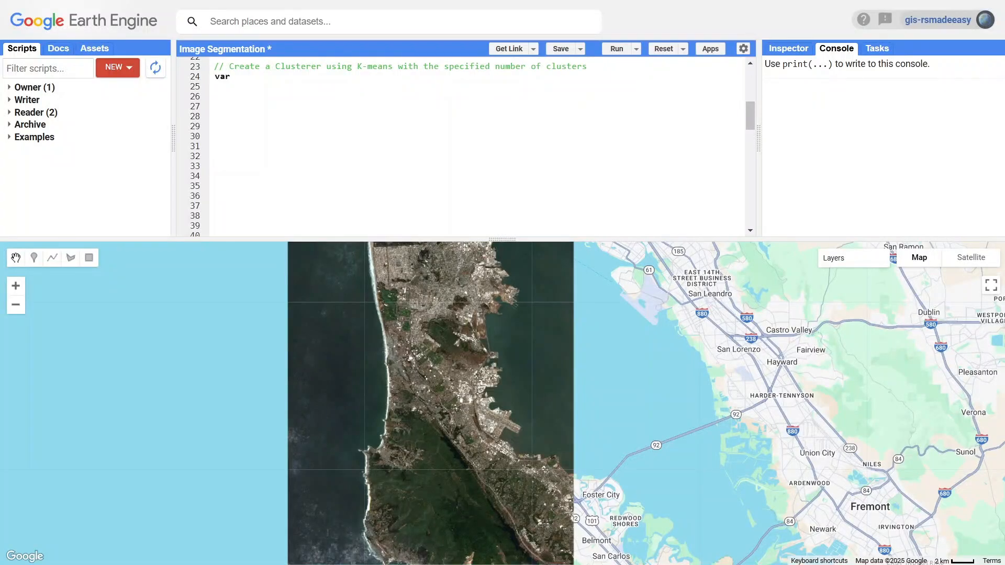
pyautogui.write('nClusters = 5;  // Number of clusters')
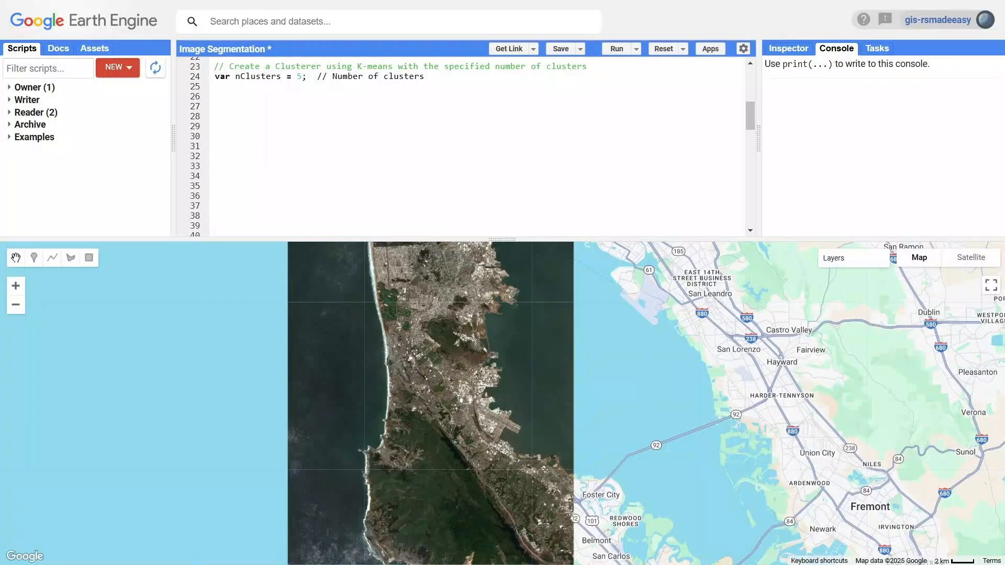
# - Set maxIterations = 10 and train ee.Clusterer.wekaKMeans(nClusters) on sample
pyautogui.write('var')
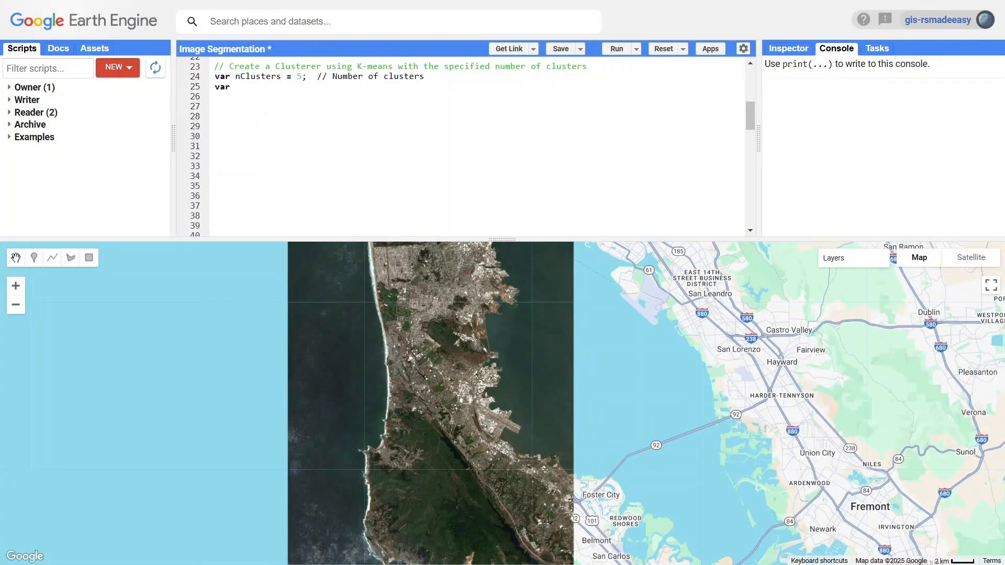
pyautogui.write('maxIterations')
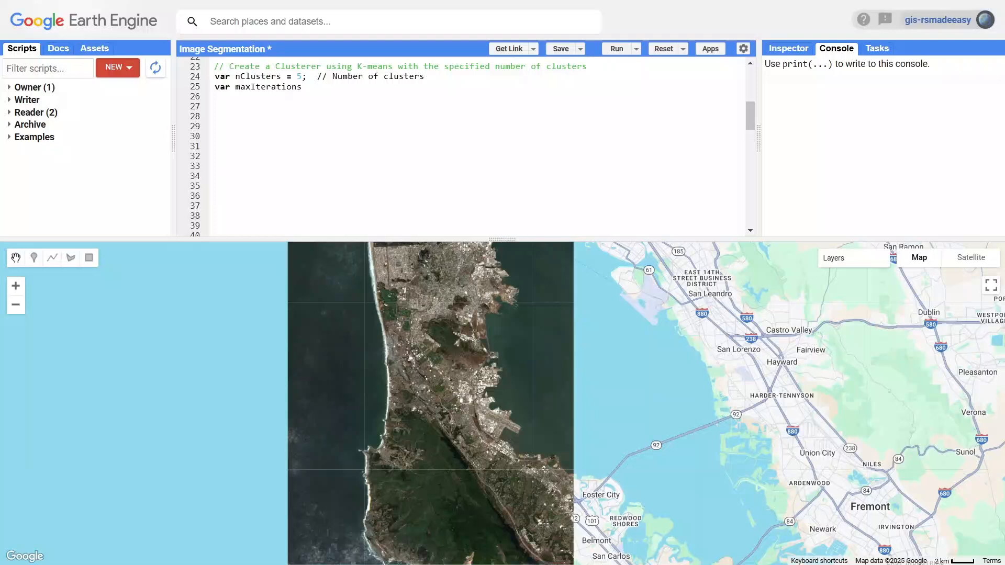
pyautogui.write('= 10;  // Maximum iterations')
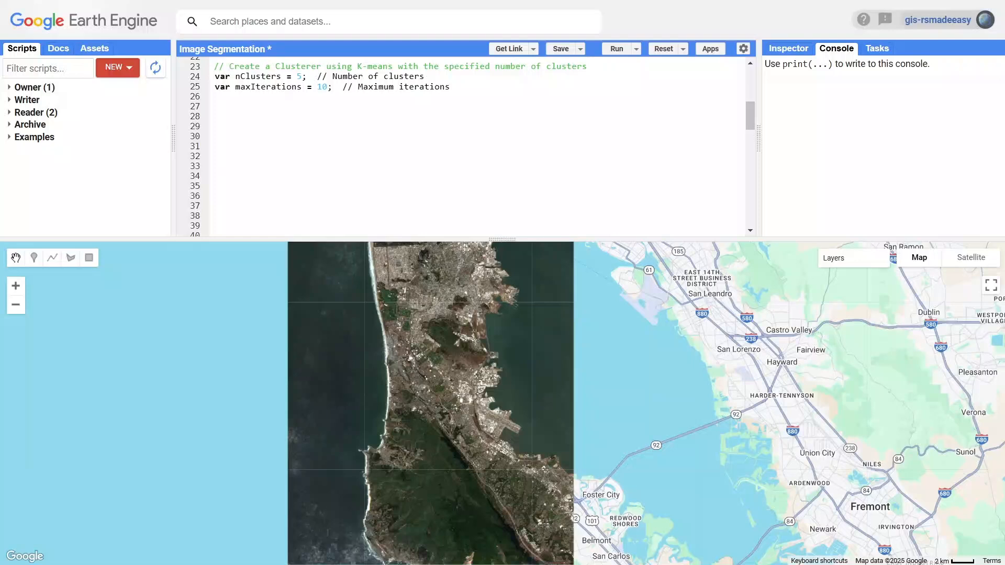
pyautogui.write('var clusterer = ee.Clusterer')
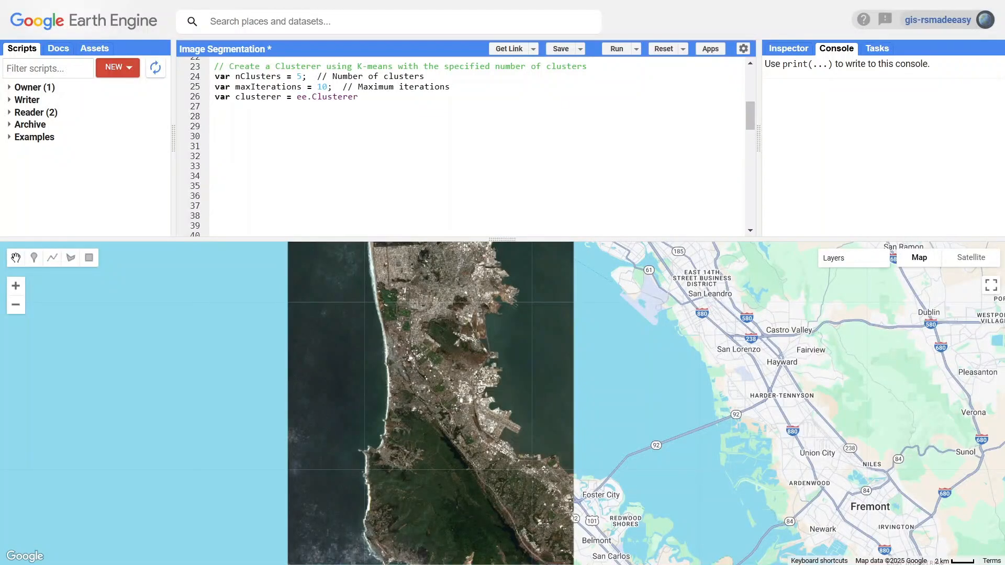
pyautogui.write('.wekaKMeans(nClusters).train(sa')
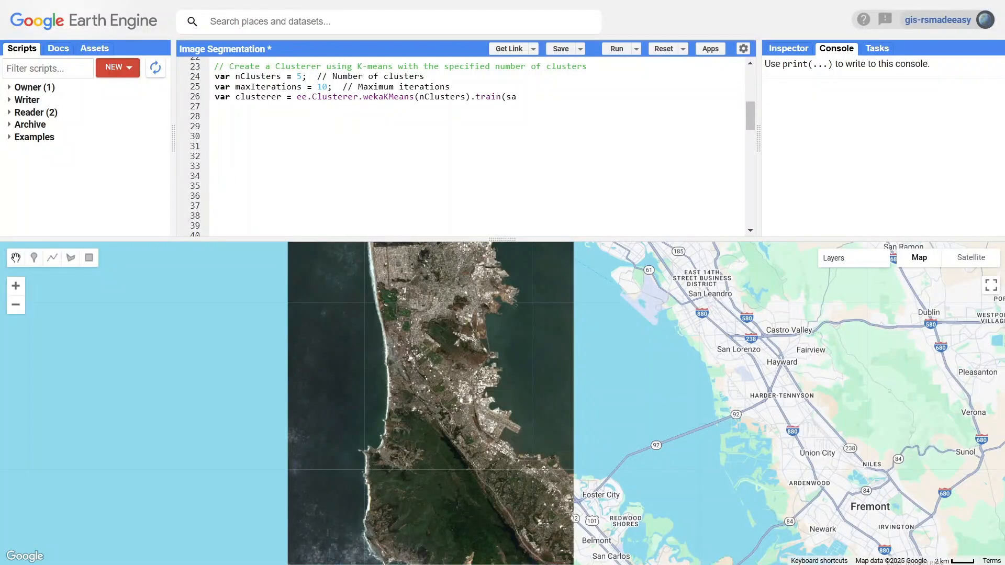
pyautogui.write('mple);')
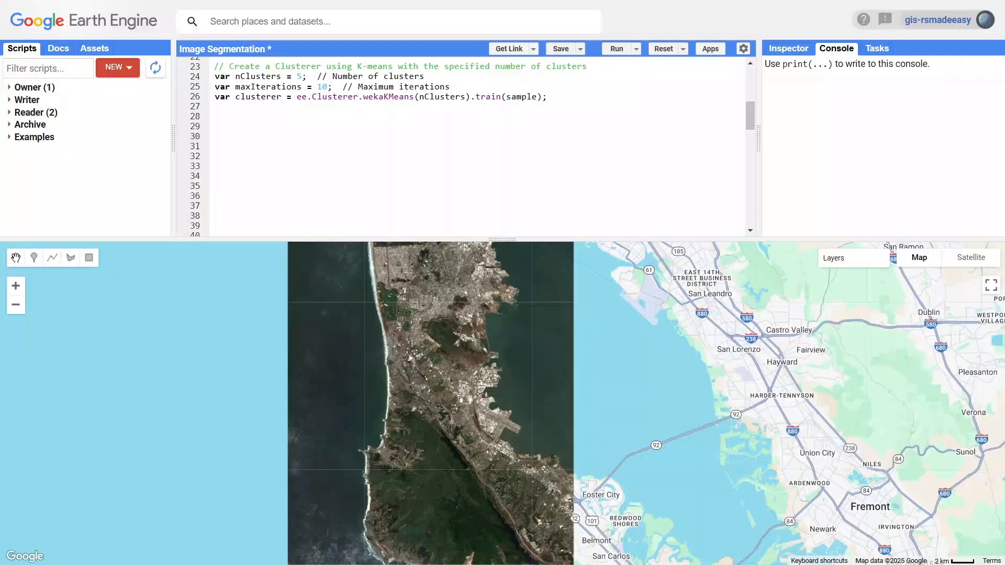
# - Comment and define var clustered = image.select(bands).cluster(clusterer, 'cluster')
pyautogui.write('// Apply')
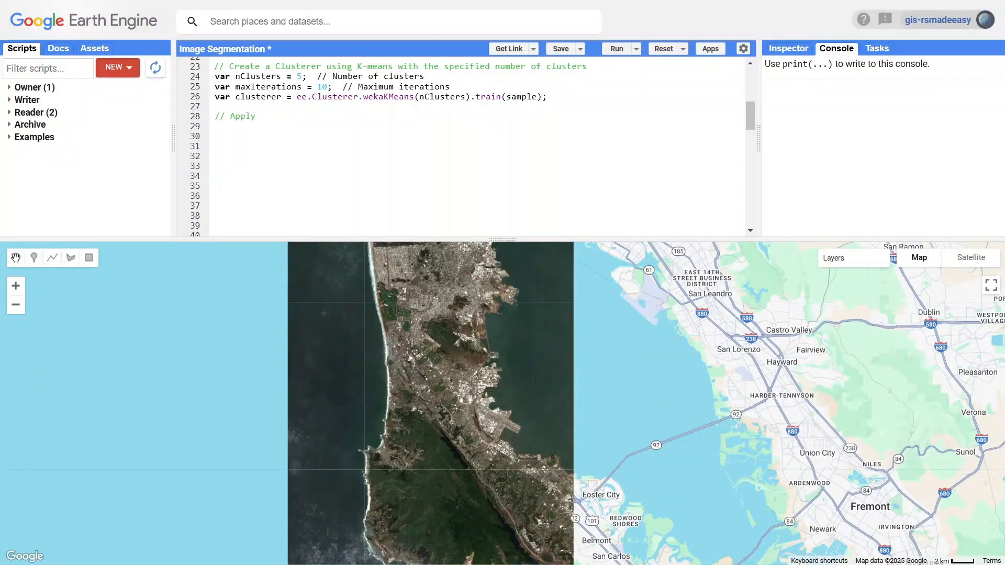
pyautogui.write('the clusterer to')
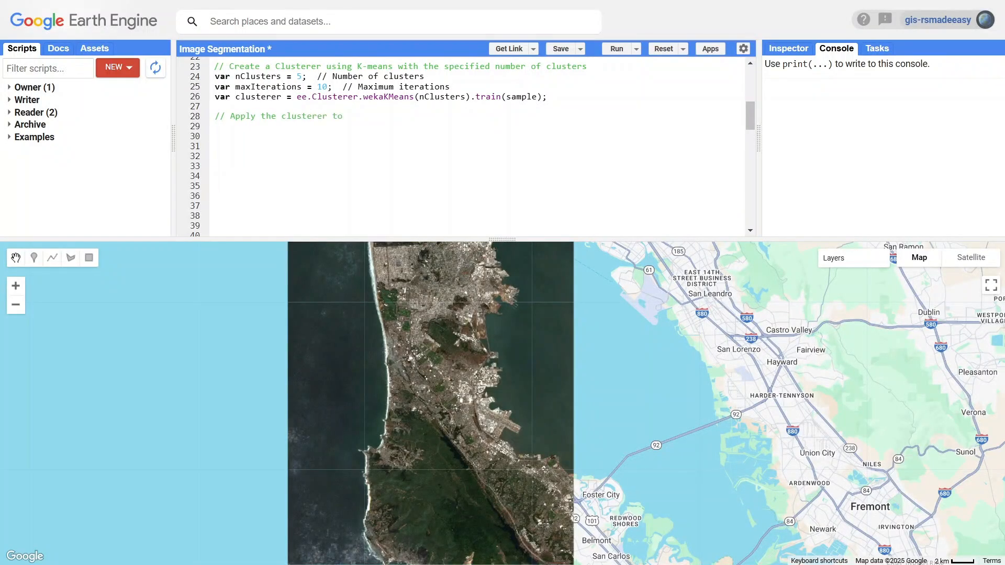
pyautogui.write('the image and a')
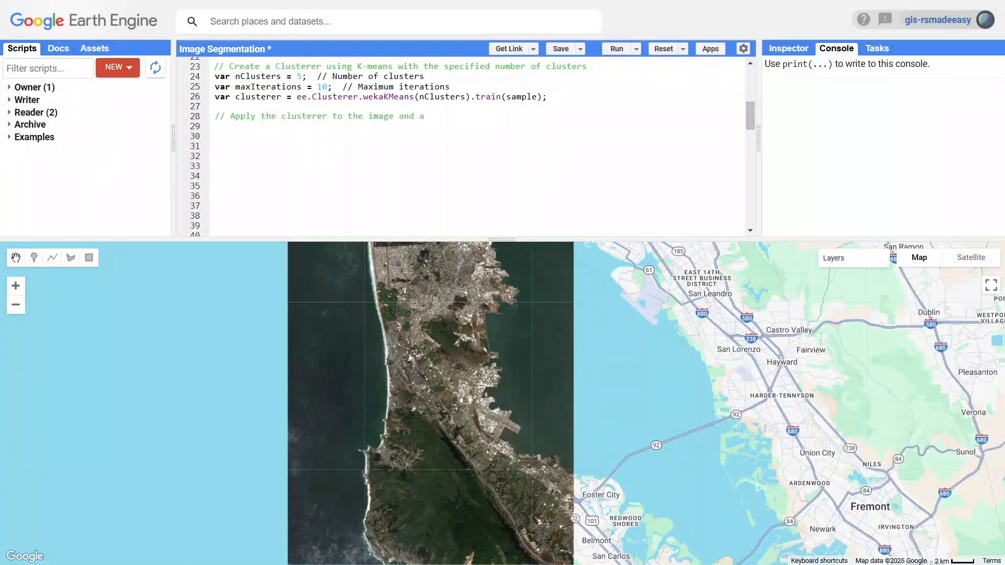
pyautogui.write('add the result a')
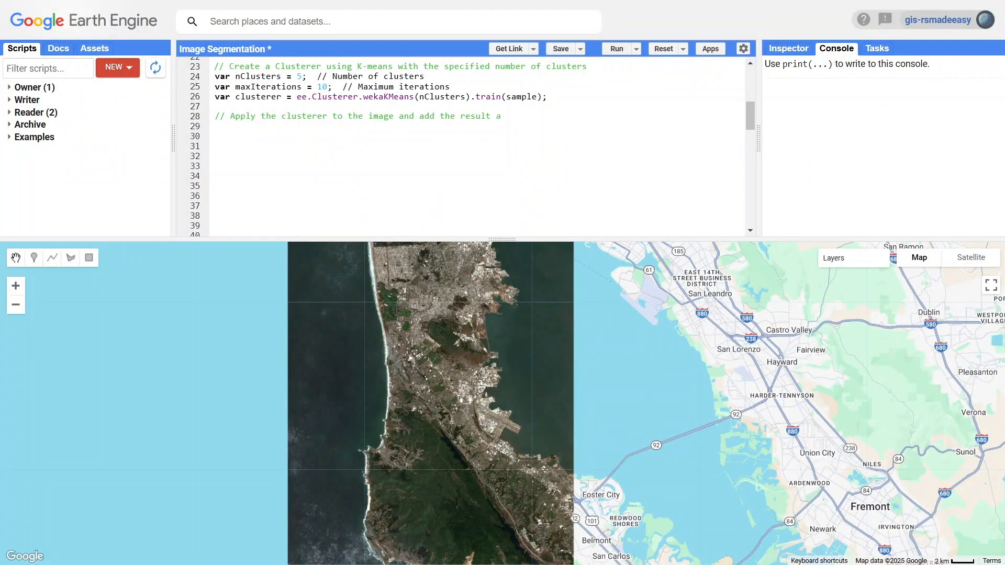
pyautogui.write('s a new band')
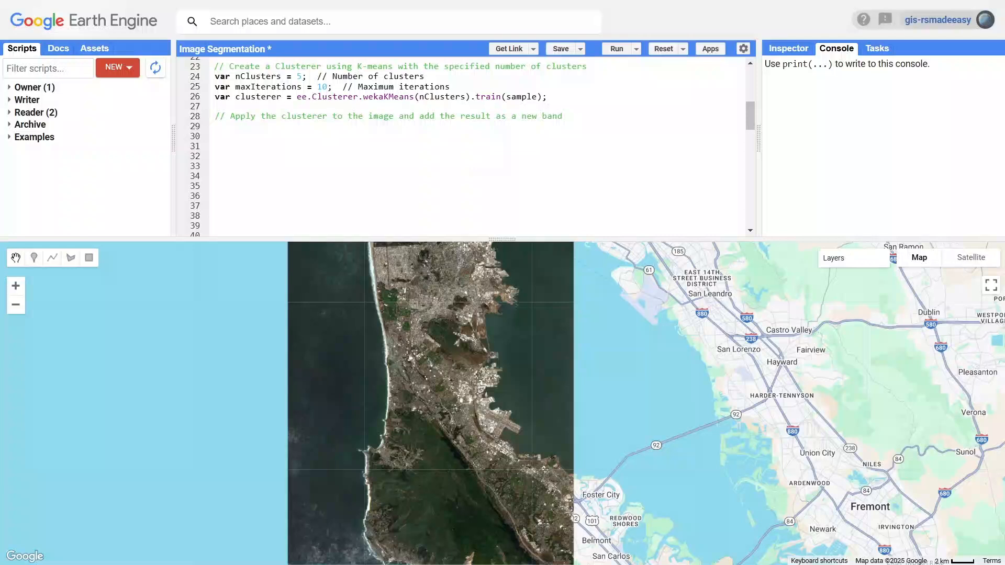
pyautogui.write('var clustered =')
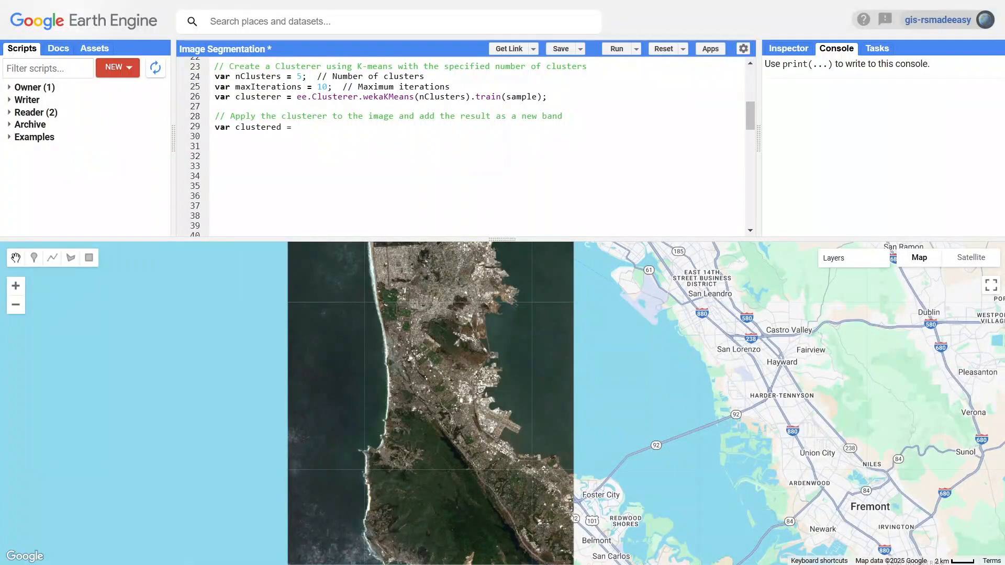
pyautogui.write('image.select(bands).cluster(clus')
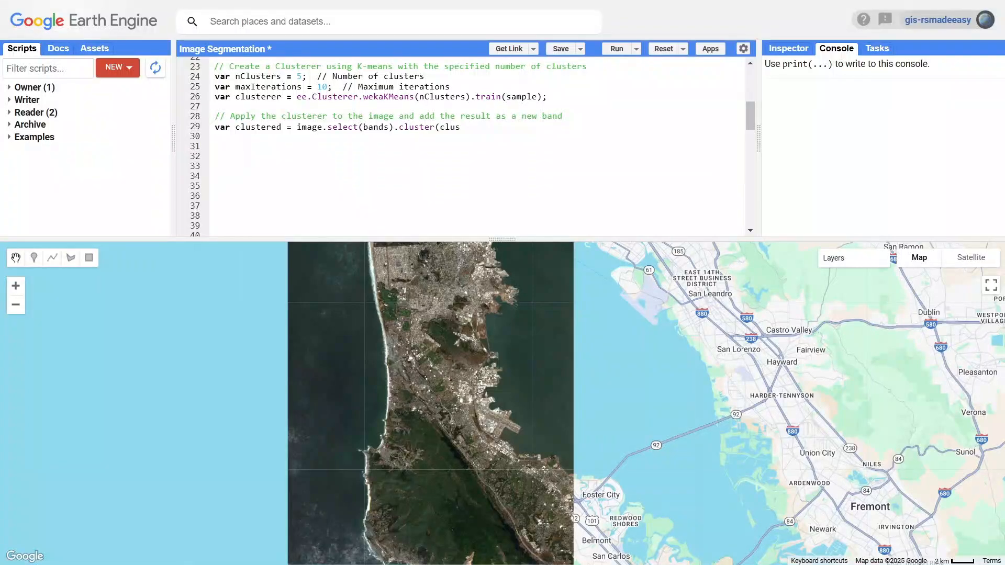
pyautogui.write("terer, 'cluster'")
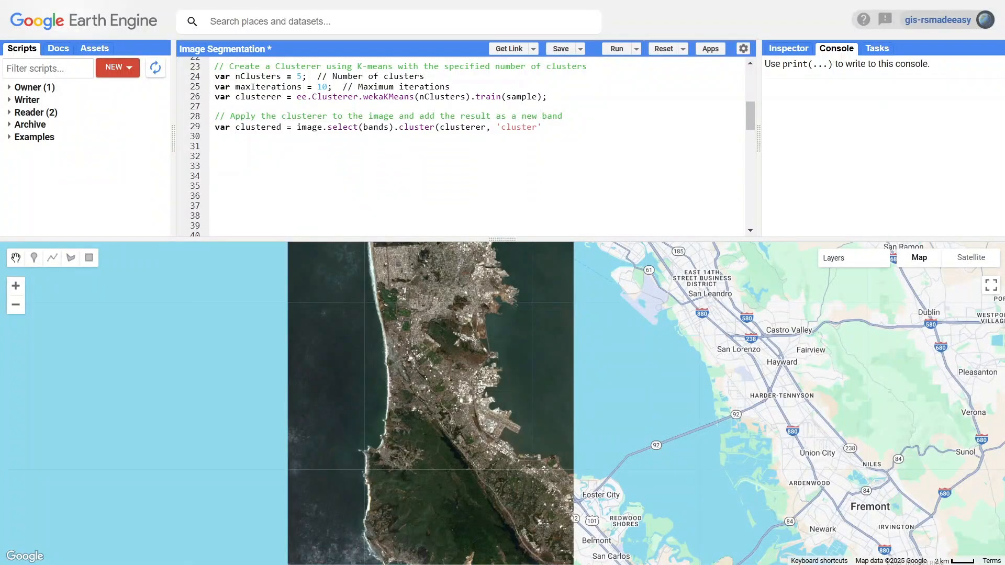
pyautogui.write(');')
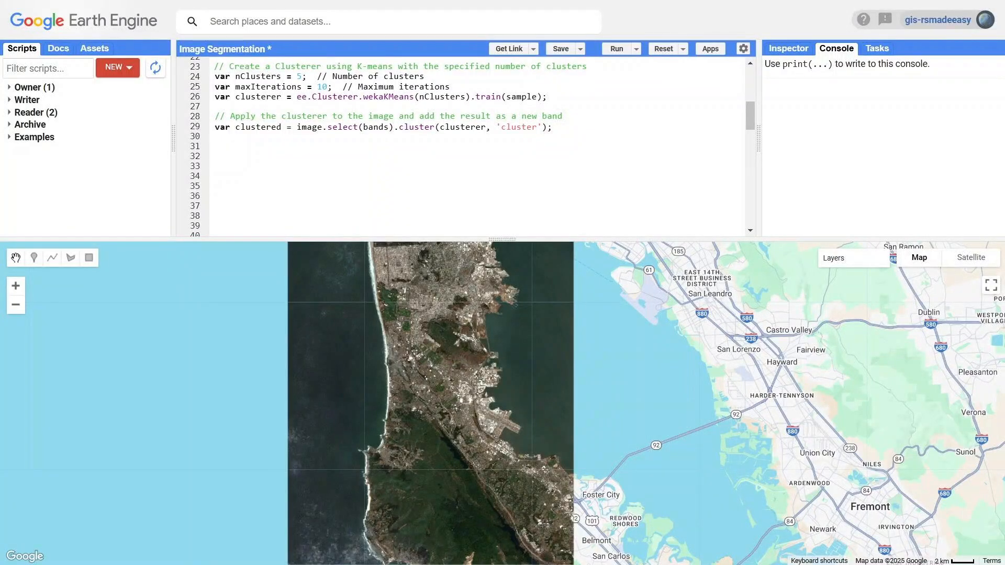
# - Start a 'Visualize the results' section with Map.centerObject(aoi, 10)
pyautogui.write('// Visual')
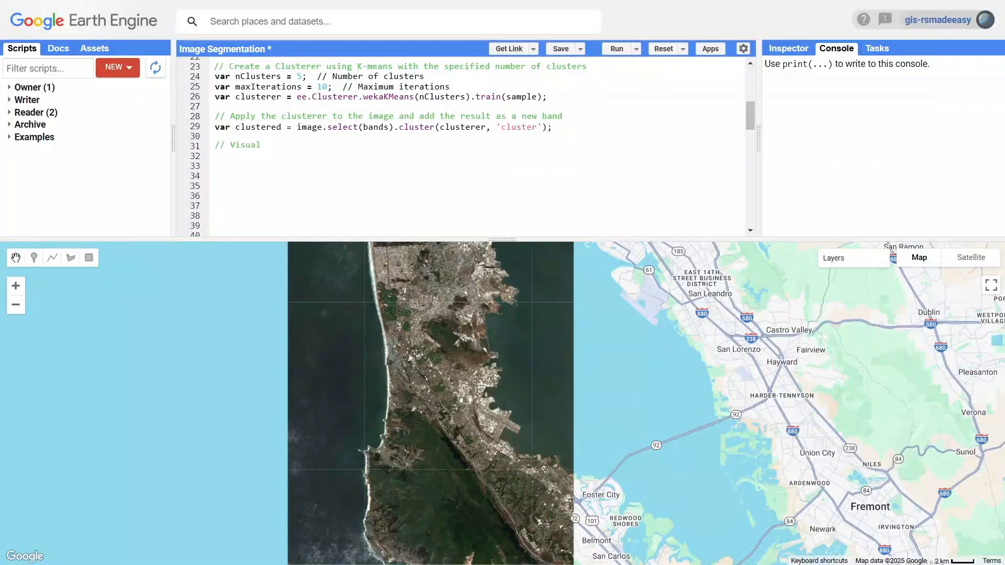
pyautogui.write('ize the results')
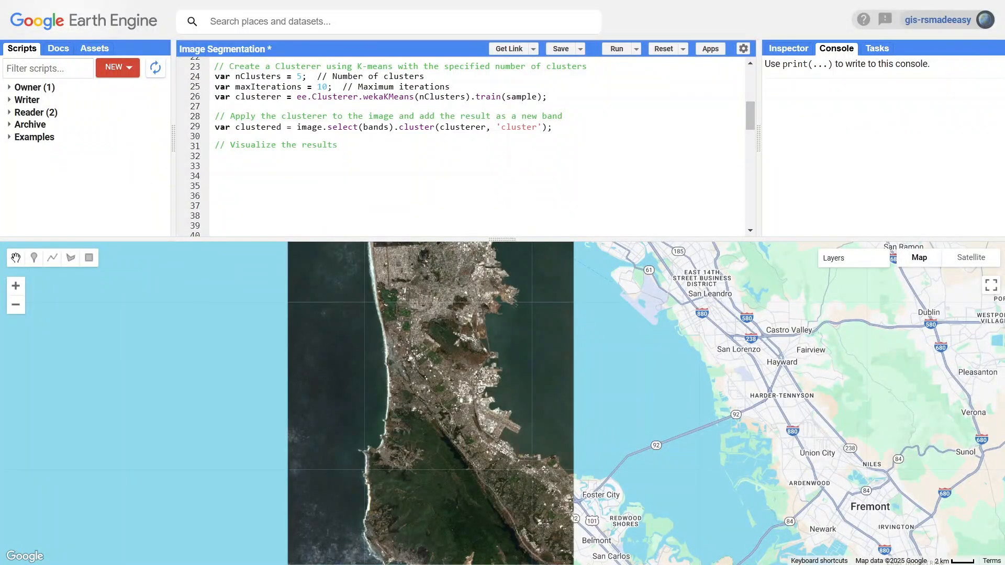
pyautogui.write('Map.centerObject(')
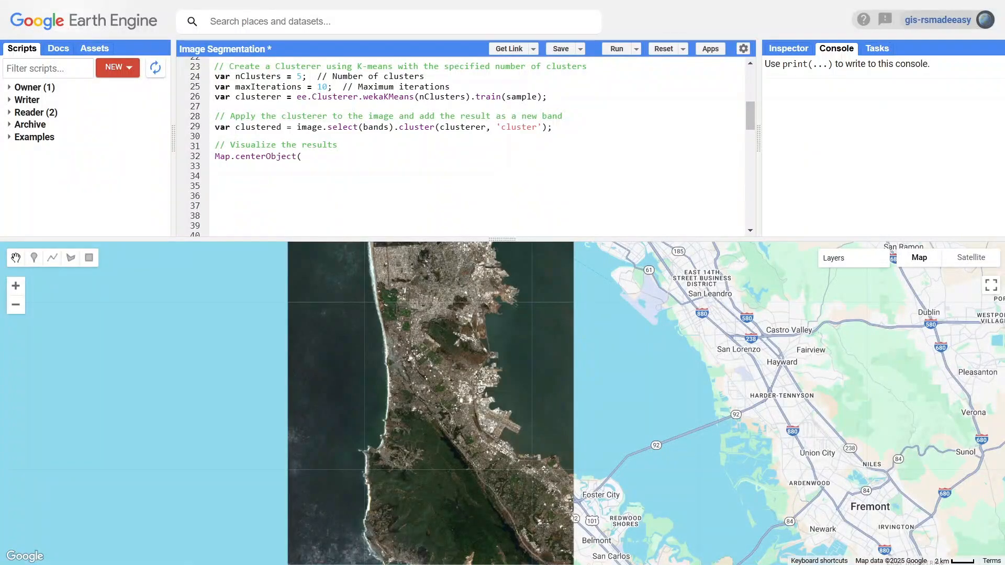
pyautogui.write('aoi, 10);')
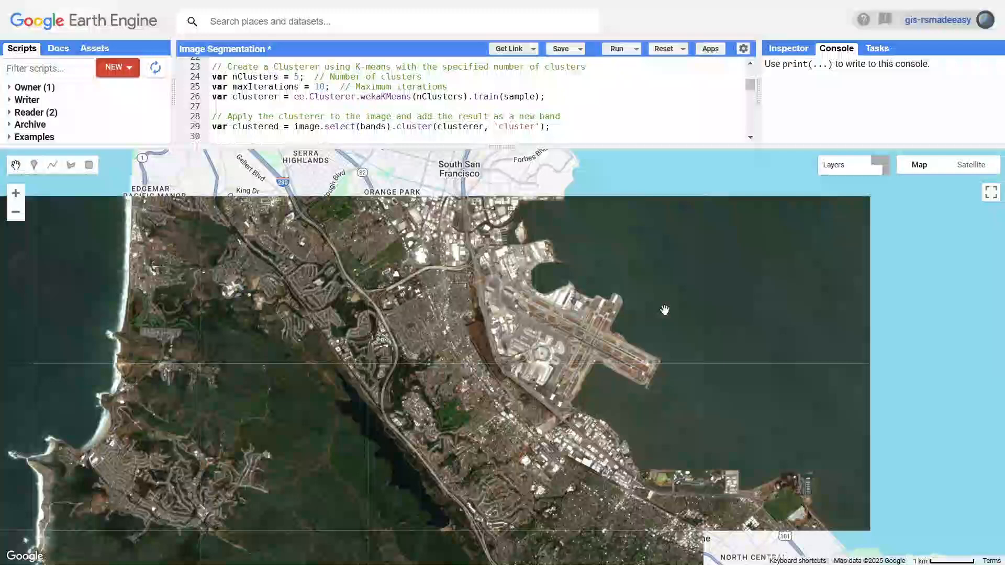
# - Check the K-means Segmentation layer in the layer list and make the map fullscreen
pyautogui.click(616, 48)
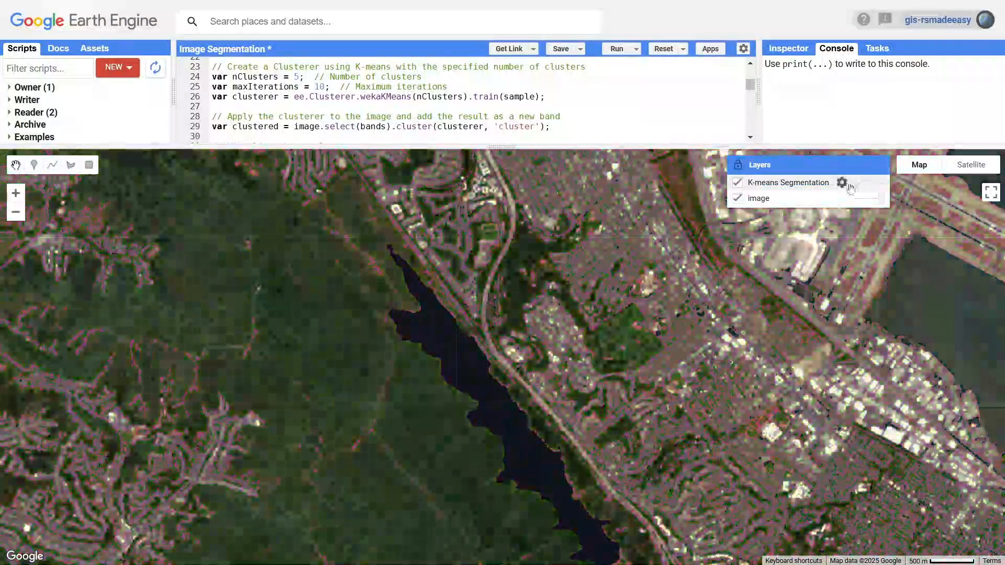
pyautogui.click(990, 191)
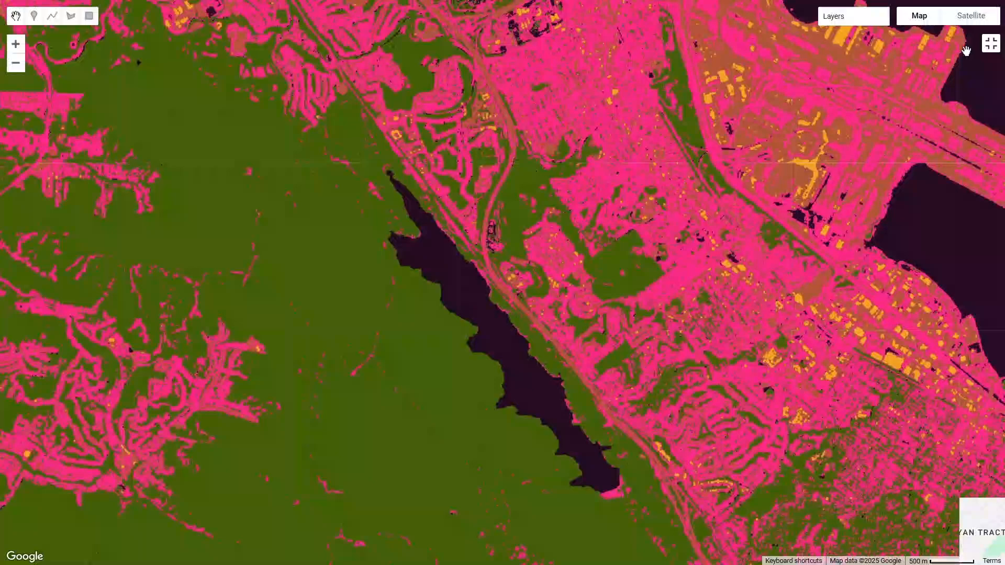